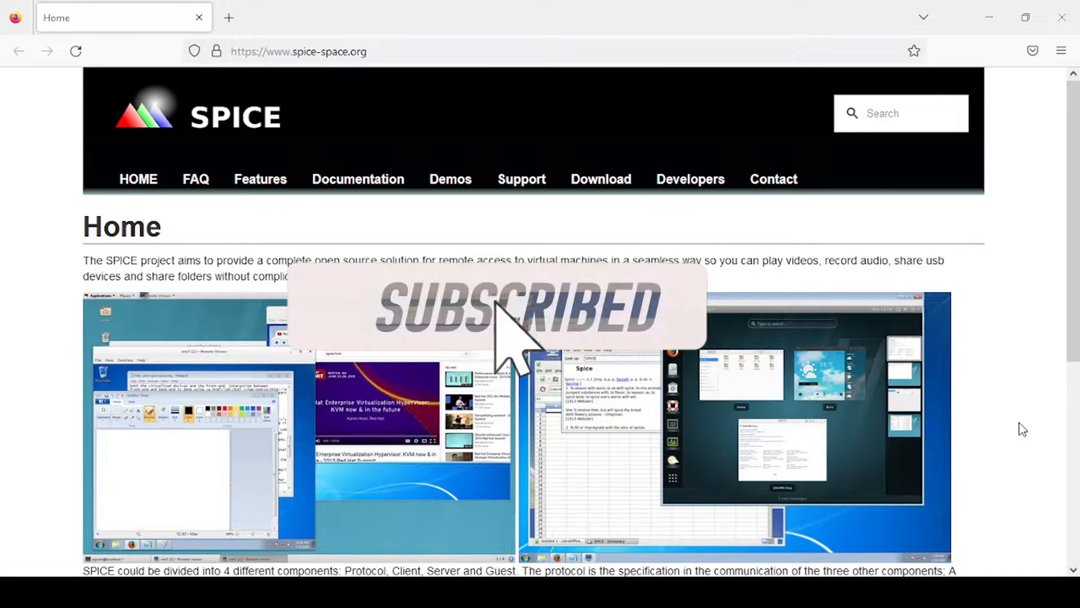
pyautogui.moveTo(704, 327)
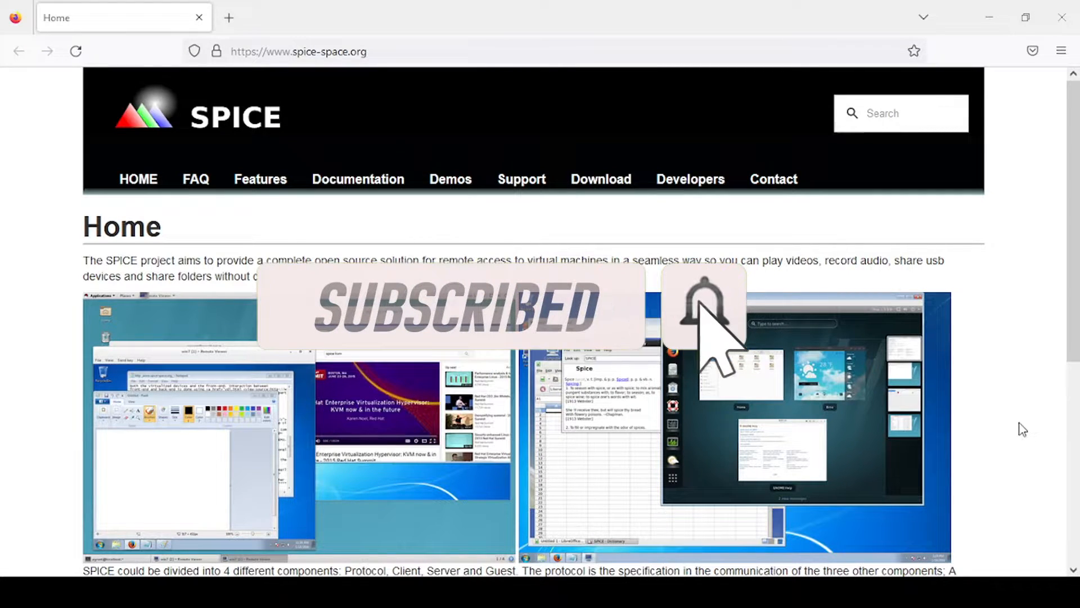
pyautogui.moveTo(1023, 430)
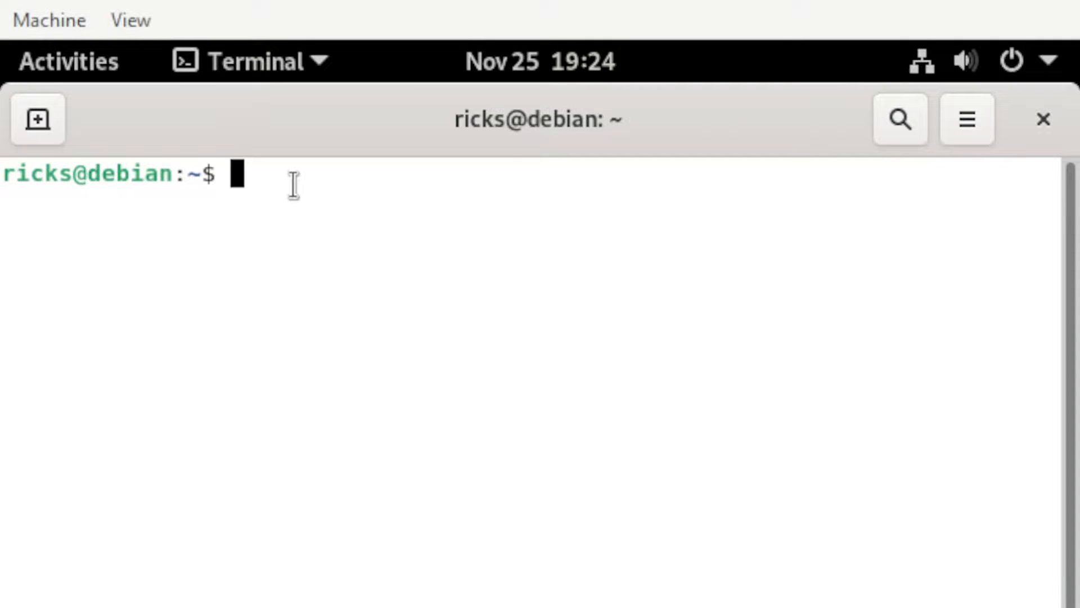
# Run 'sudo apt update' with the password, refreshing package lists to show 6 upgradable packages
pyautogui.write('sudo apt')
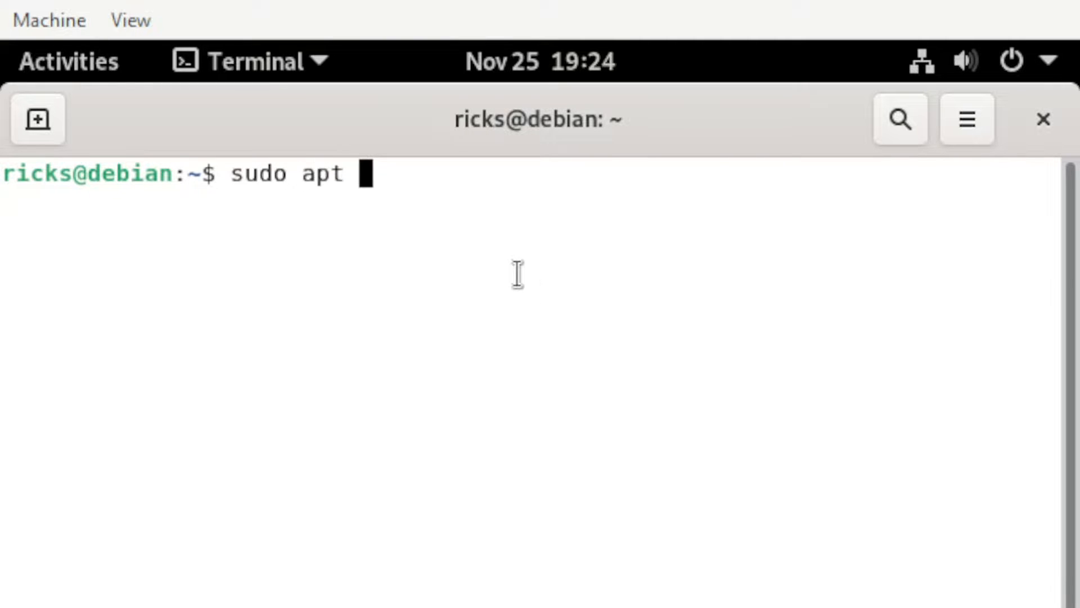
pyautogui.write('update')
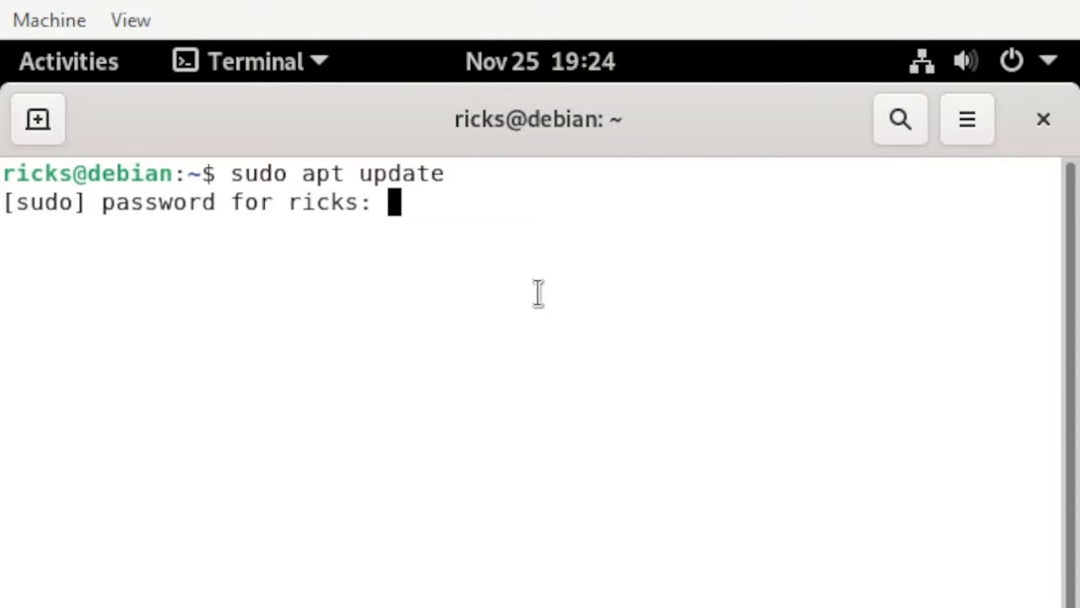
pyautogui.press('Return')
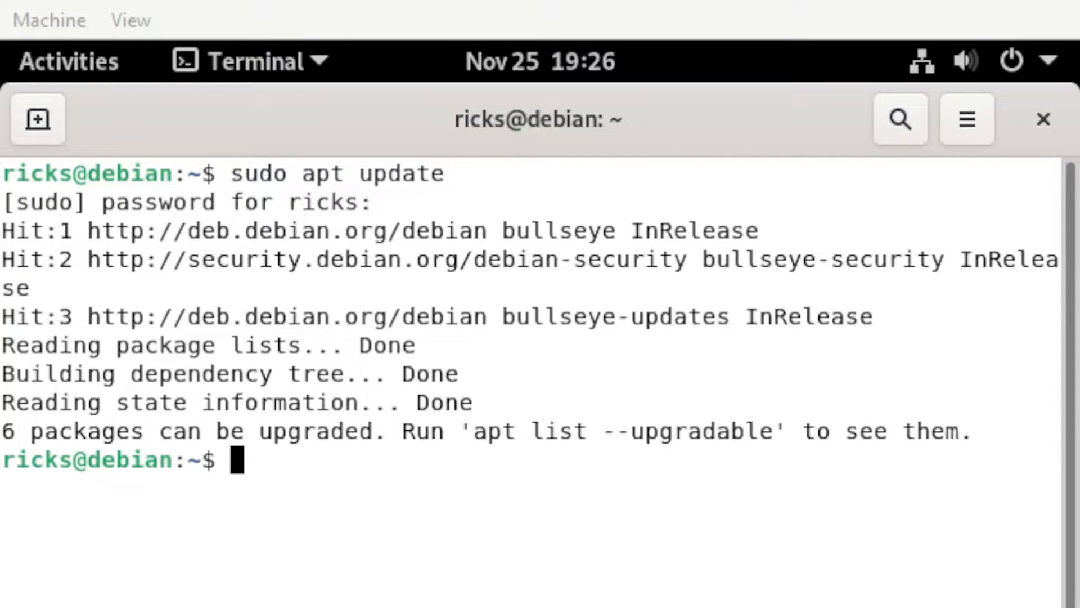
pyautogui.moveTo(294, 482)
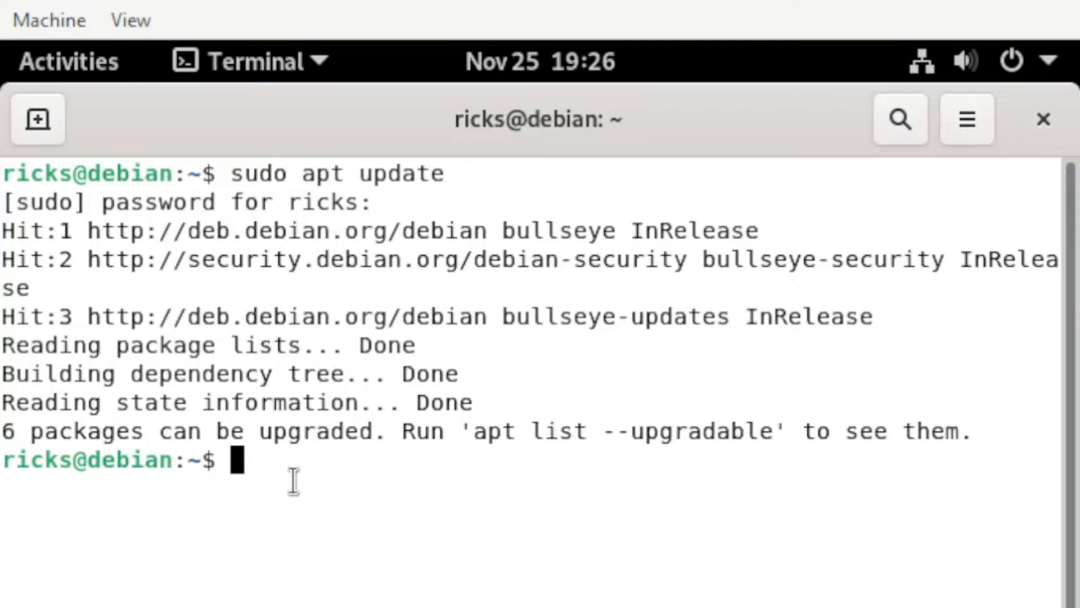
# Run 'sudo apt -y install spice-vdagent' and scroll through the download and unpacking output
pyautogui.write('su')
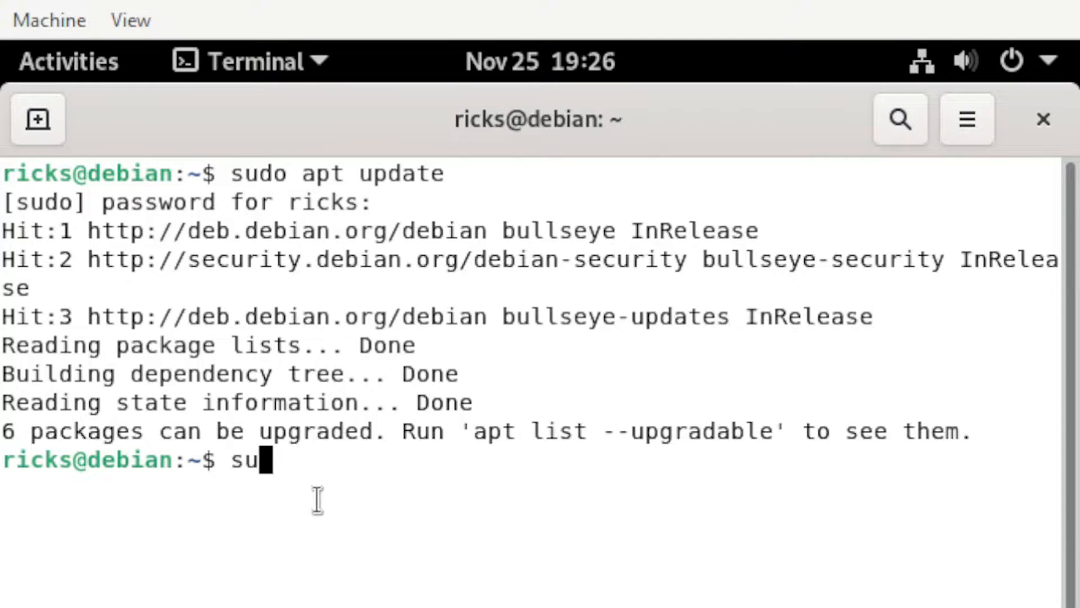
pyautogui.write('do')
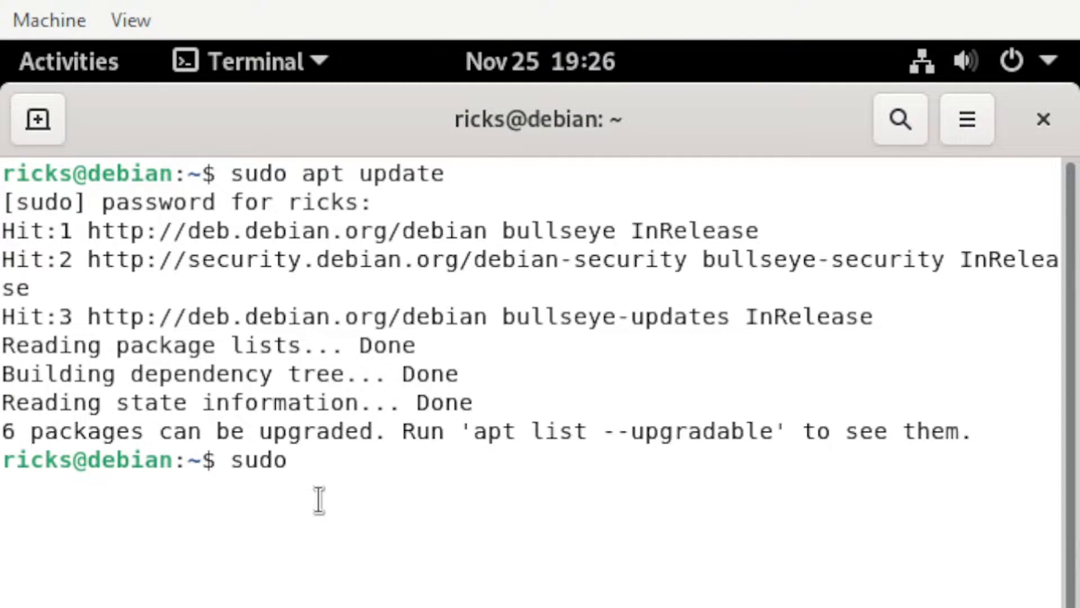
pyautogui.write('apt -y')
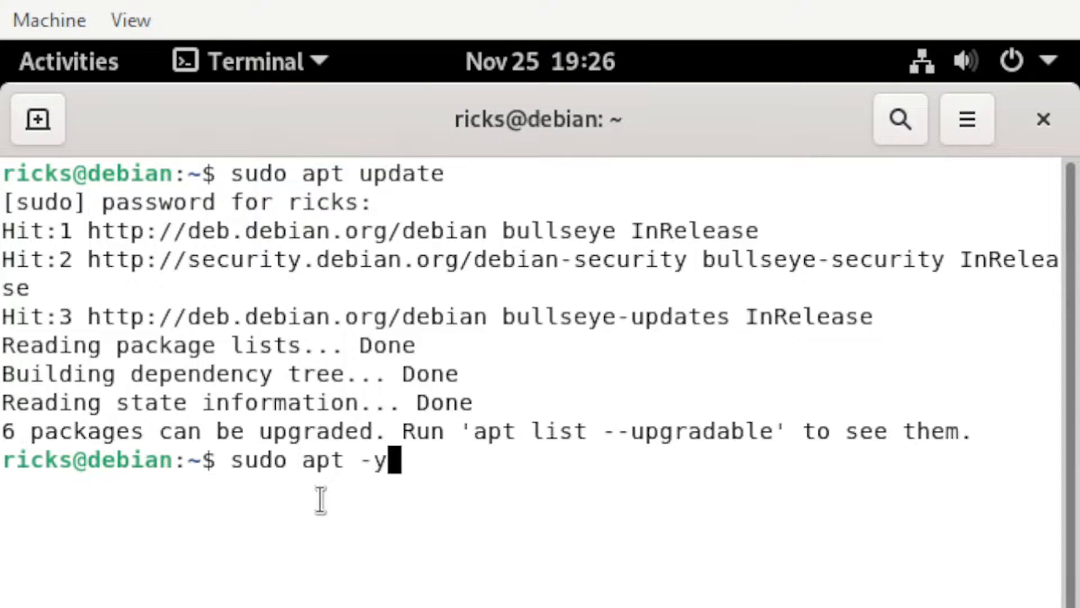
pyautogui.write('insta')
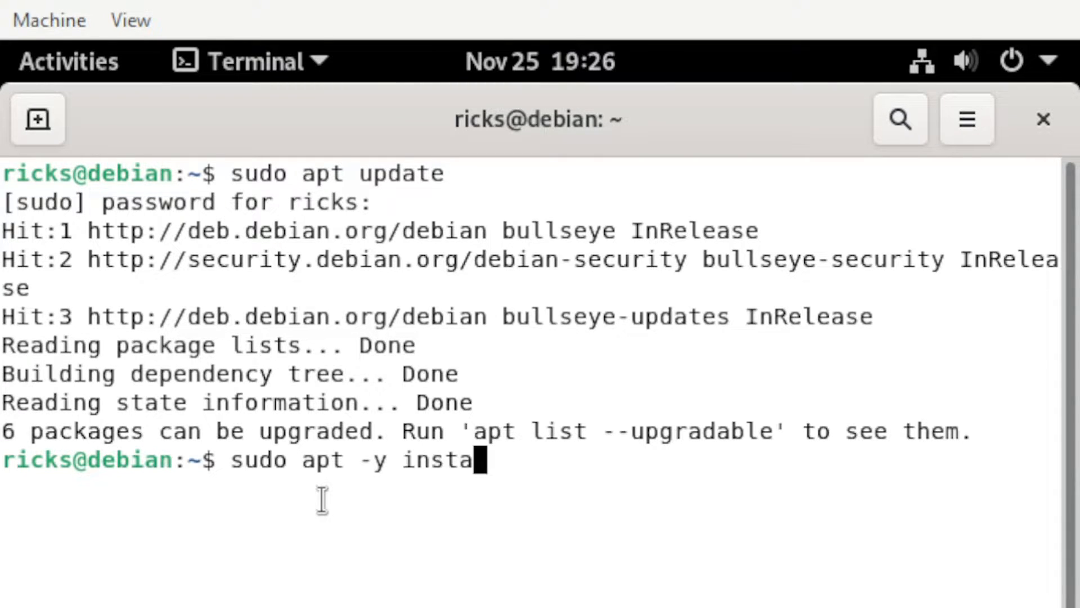
pyautogui.write('ll spi')
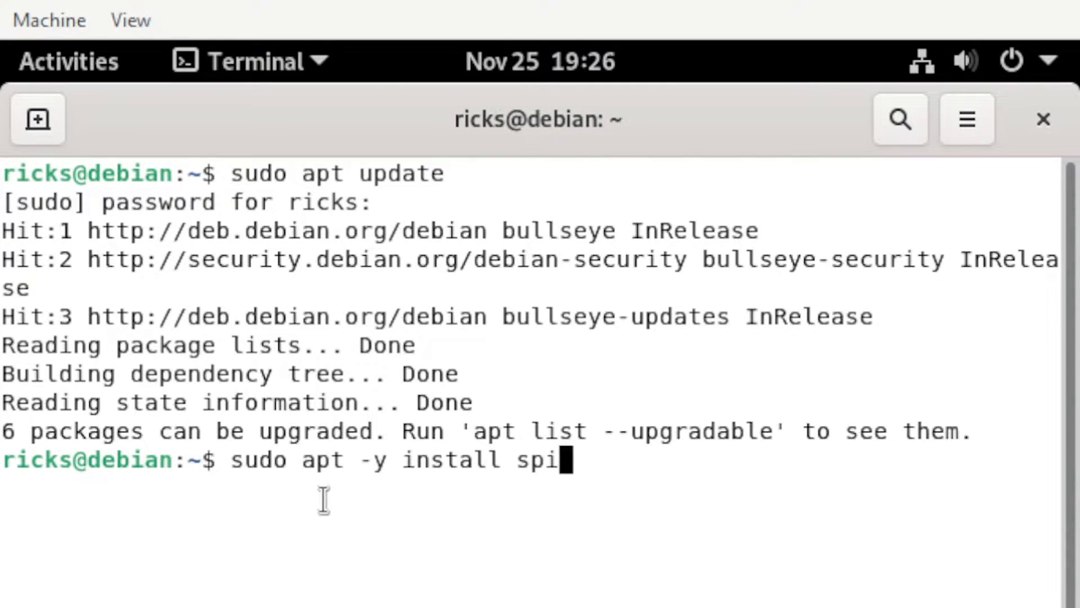
pyautogui.write('ce-')
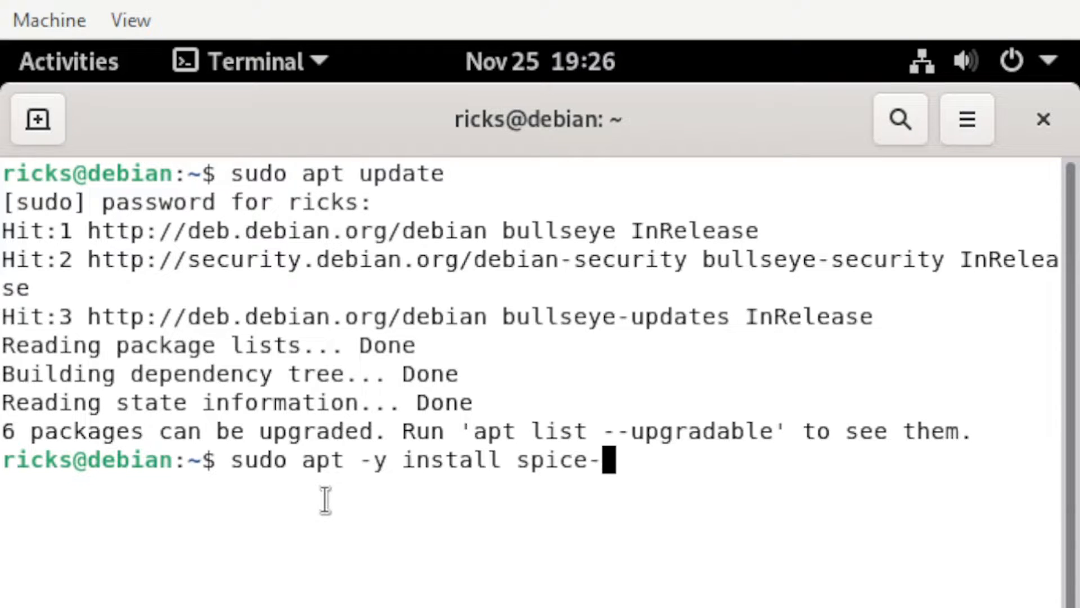
pyautogui.write('vd')
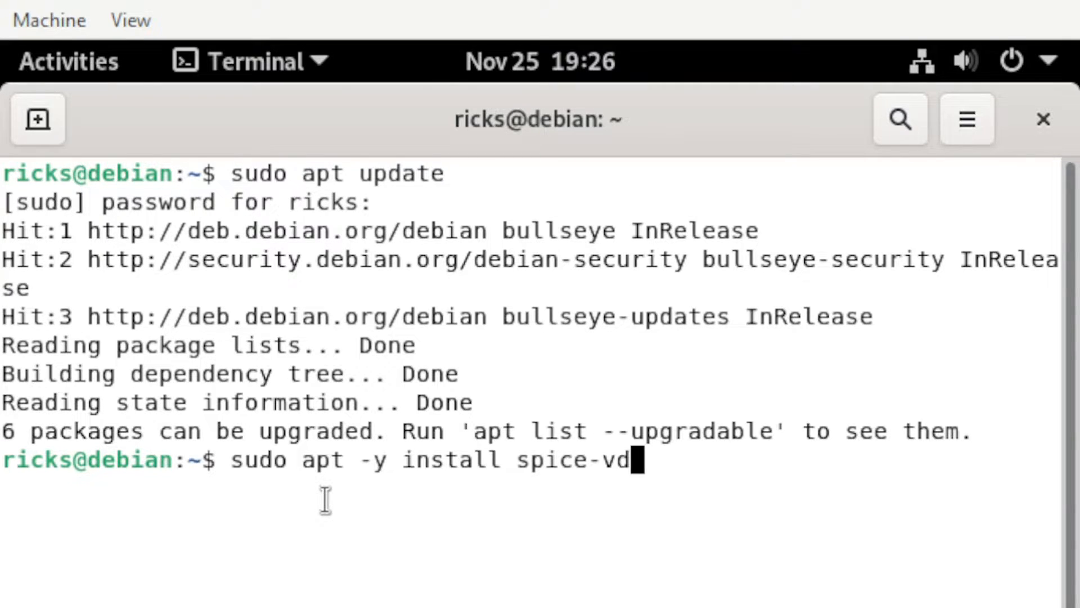
pyautogui.write('agent')
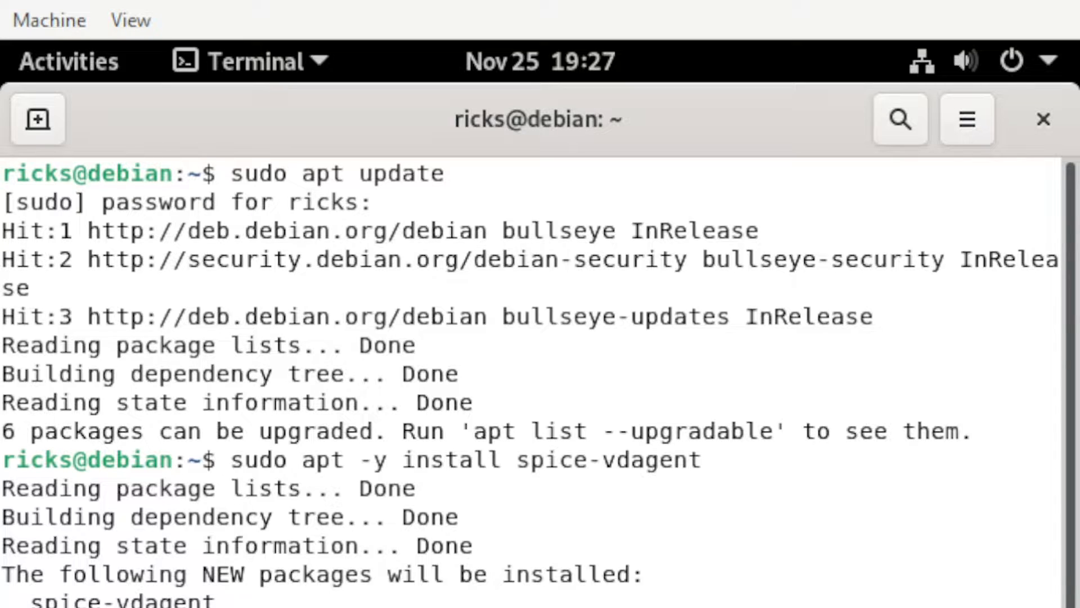
pyautogui.scroll(-3)
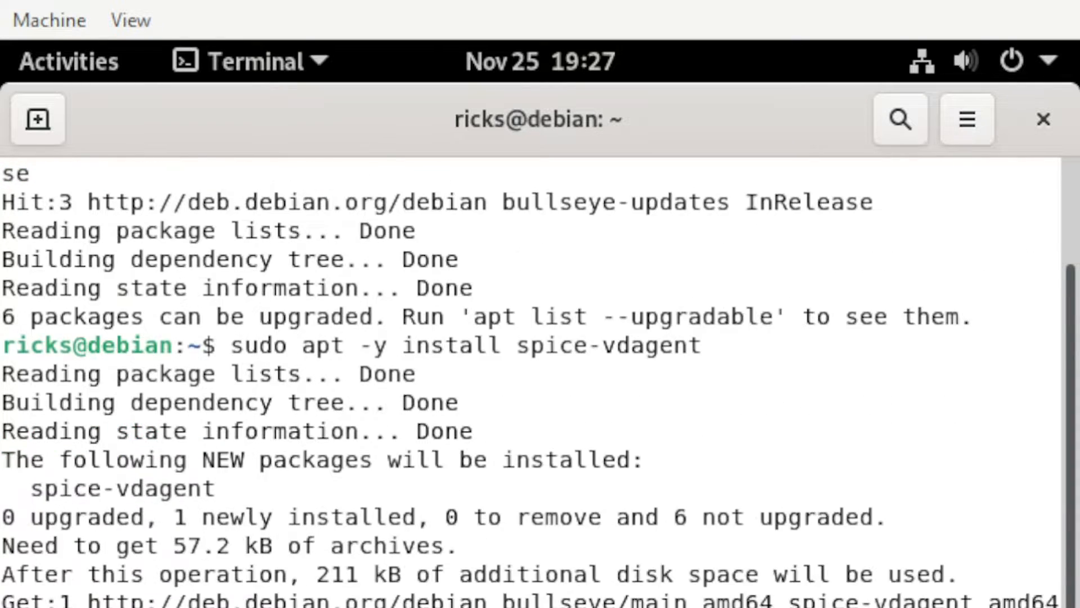
pyautogui.scroll(-3)
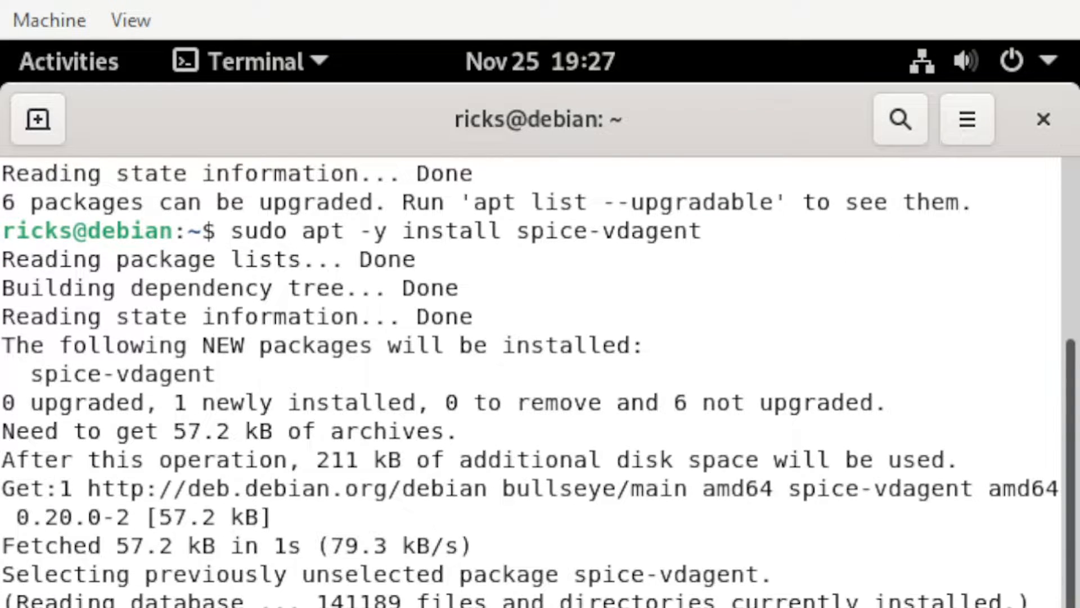
pyautogui.scroll(-3)
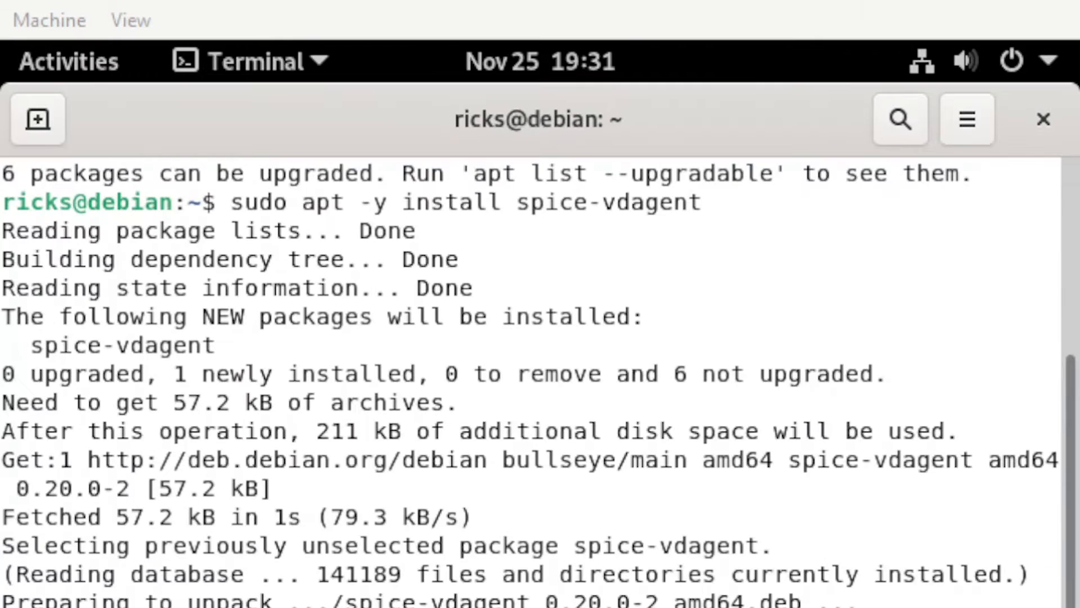
pyautogui.moveTo(1017, 76)
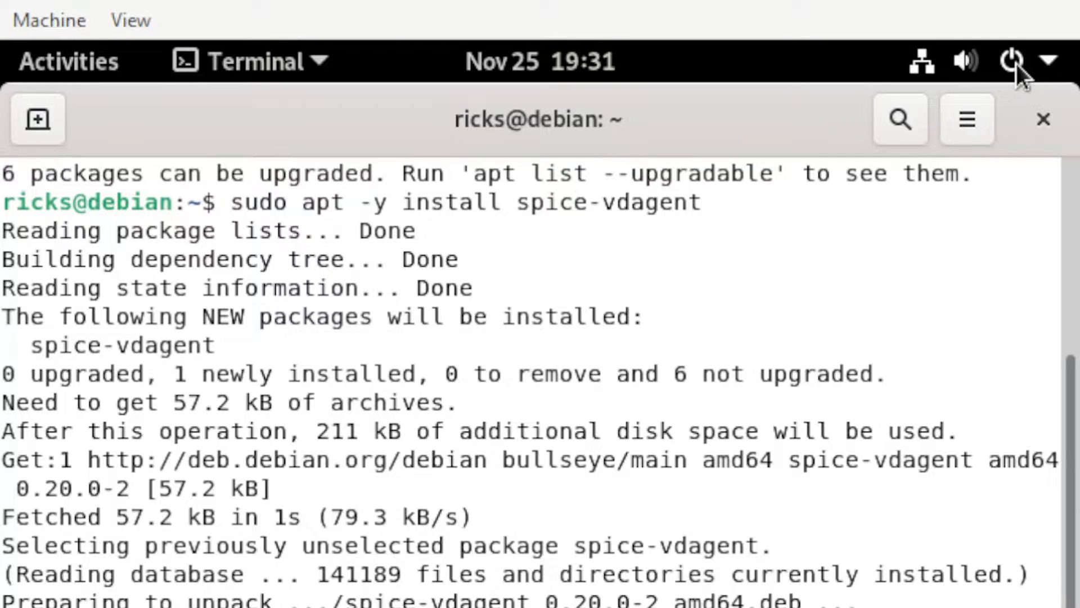
pyautogui.click(1009, 59)
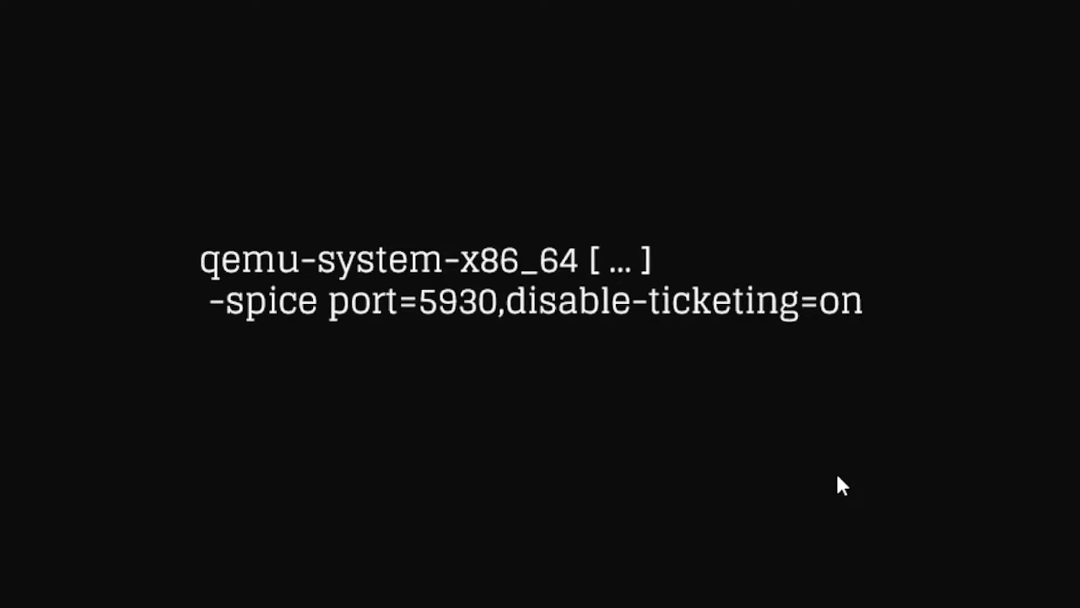
pyautogui.moveTo(290, 277)
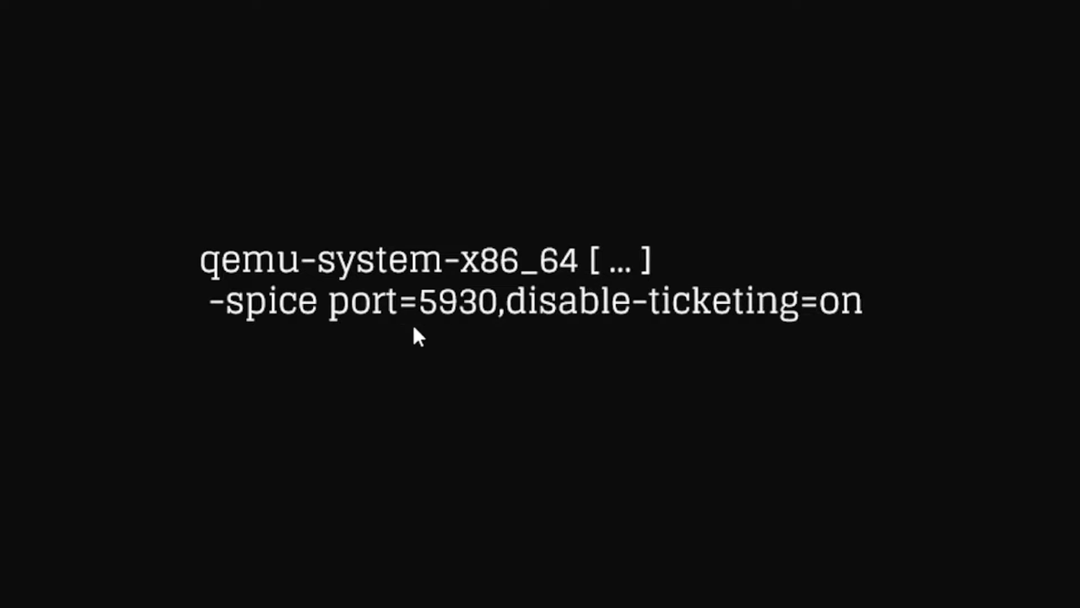
pyautogui.moveTo(529, 331)
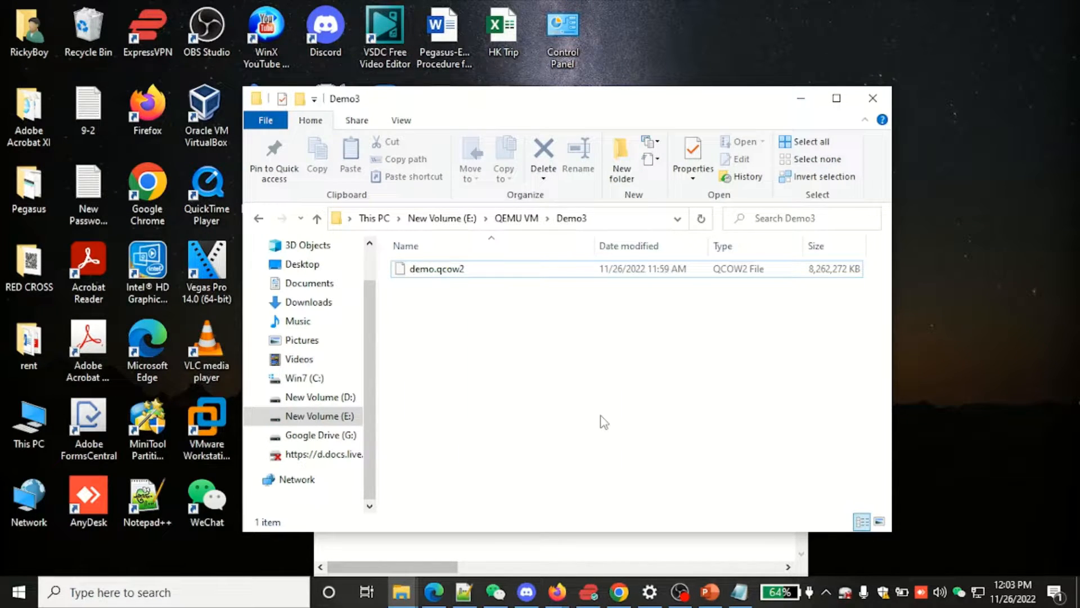
pyautogui.moveTo(538, 378)
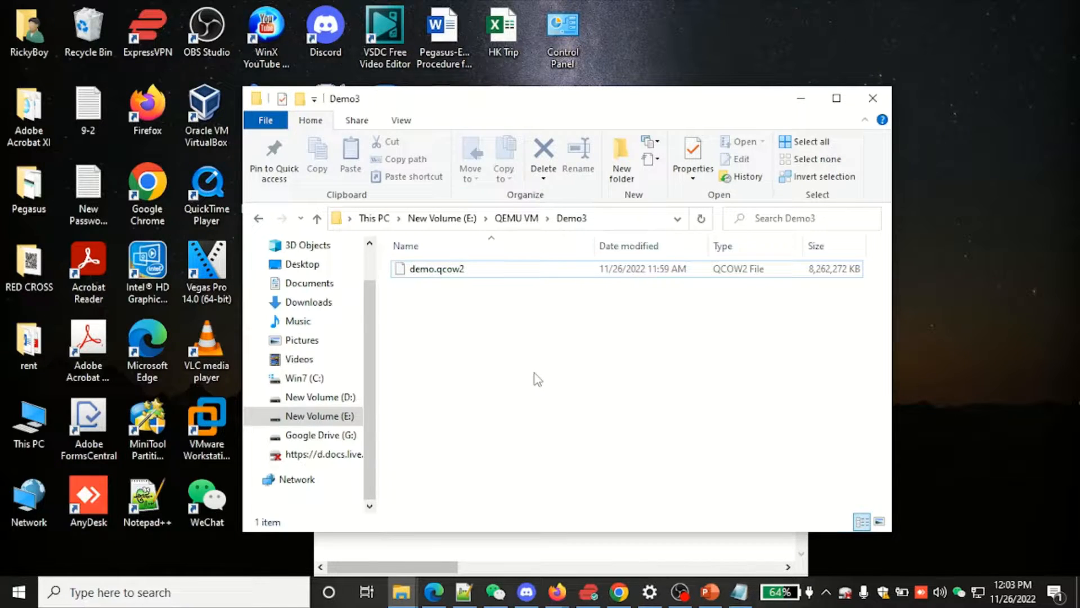
pyautogui.moveTo(653, 366)
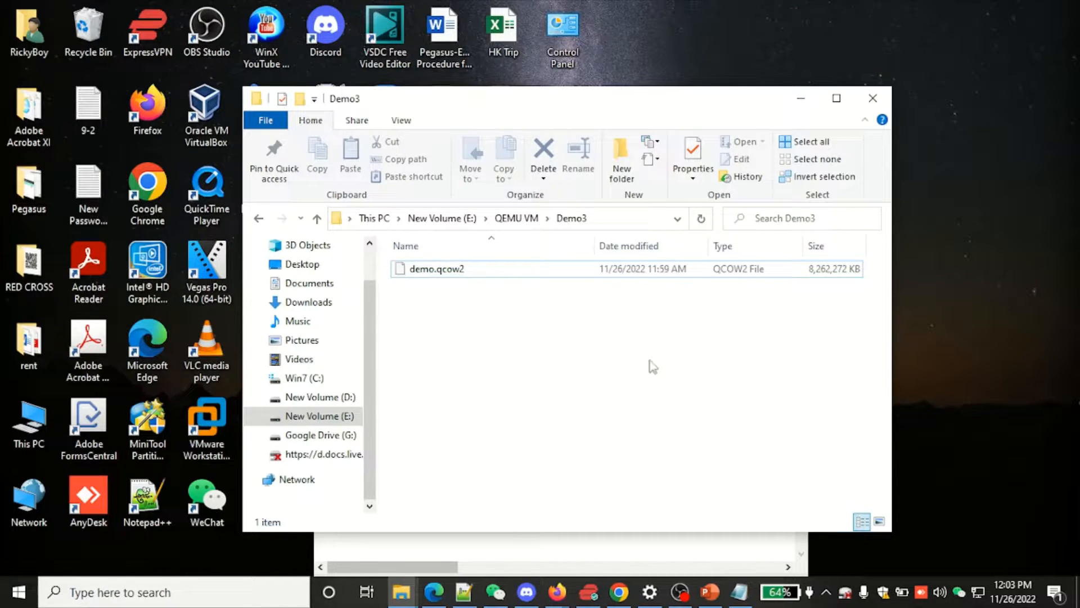
pyautogui.moveTo(520, 353)
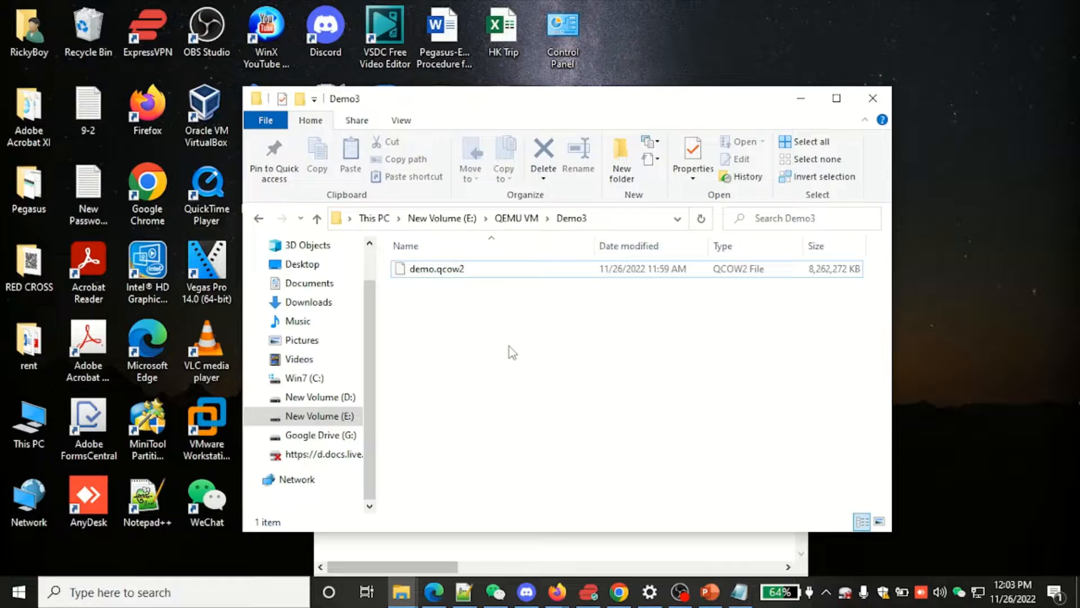
# Open a PowerShell window in Demo3 from the folder's extended context menu
pyautogui.rightClick(512, 351)
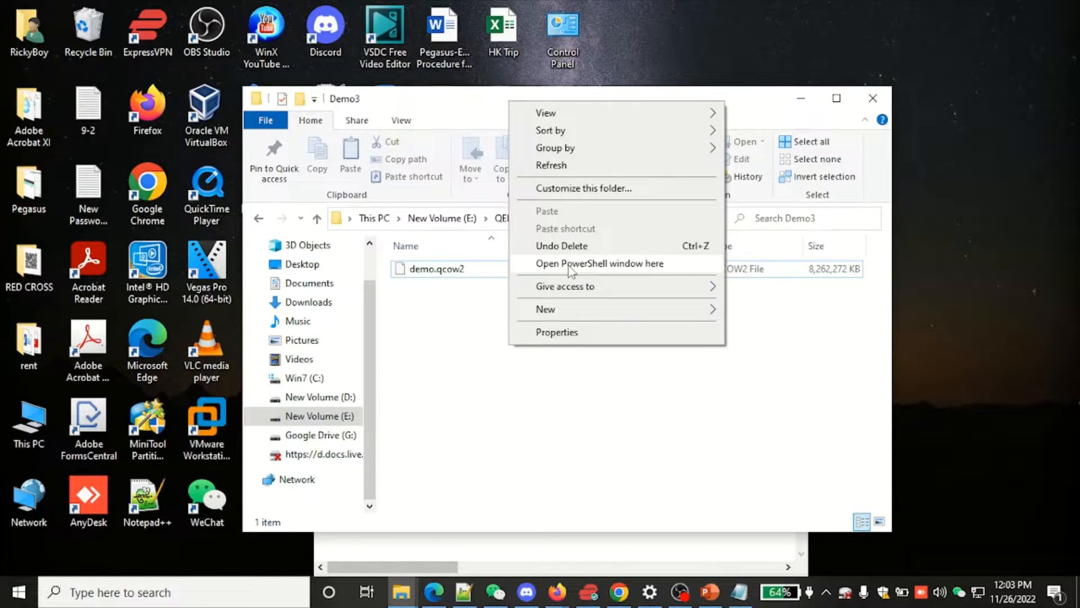
pyautogui.click(599, 264)
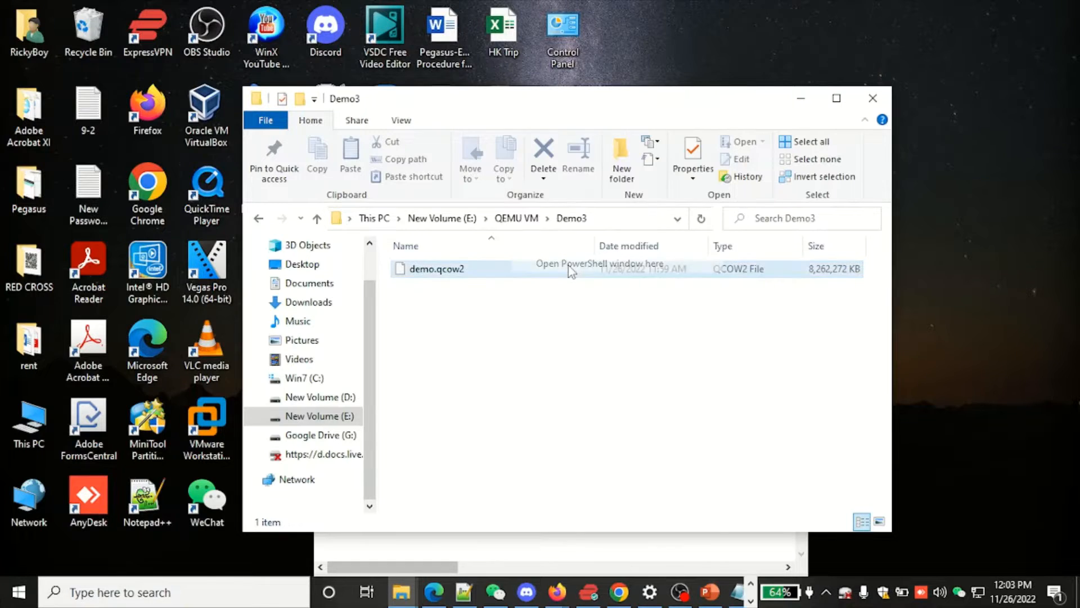
pyautogui.click(572, 270)
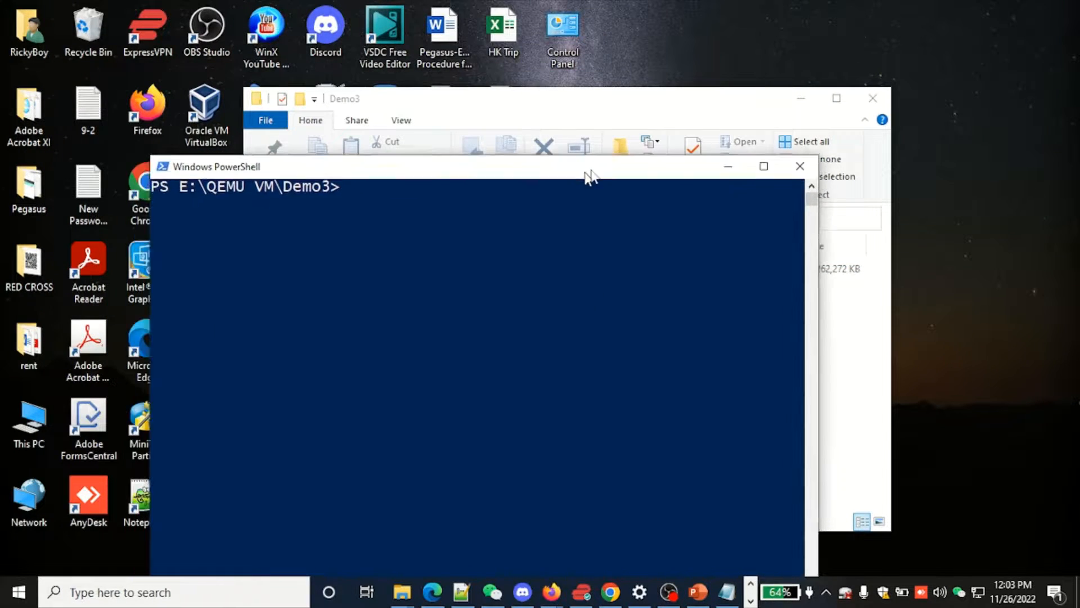
# Move the PowerShell window aside and run 'notepad start.bat' from Demo3
pyautogui.moveTo(592, 166); pyautogui.dragTo(627, 251)
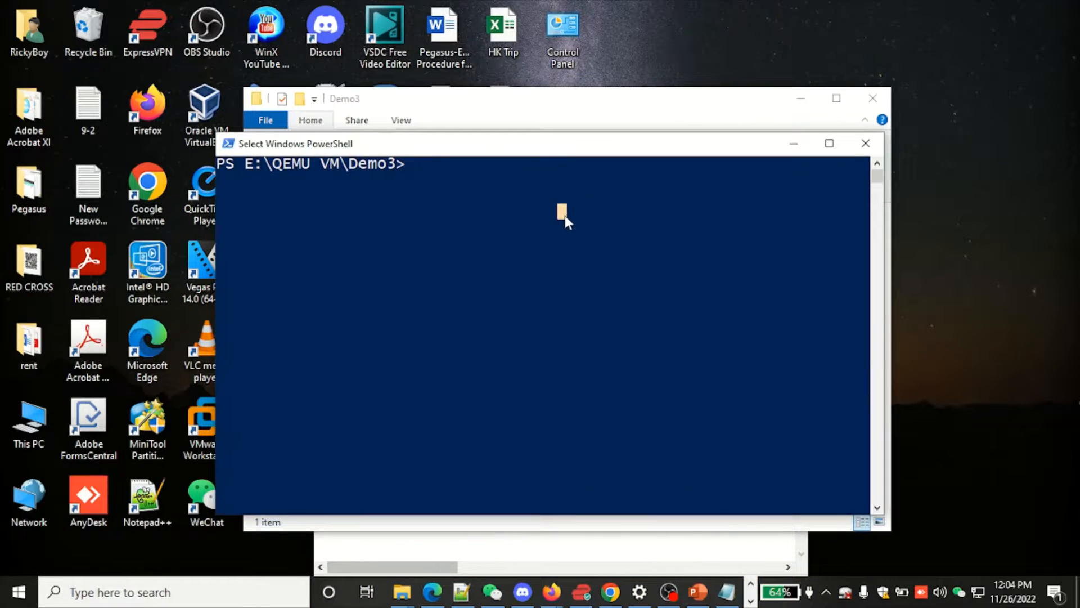
pyautogui.write('n')
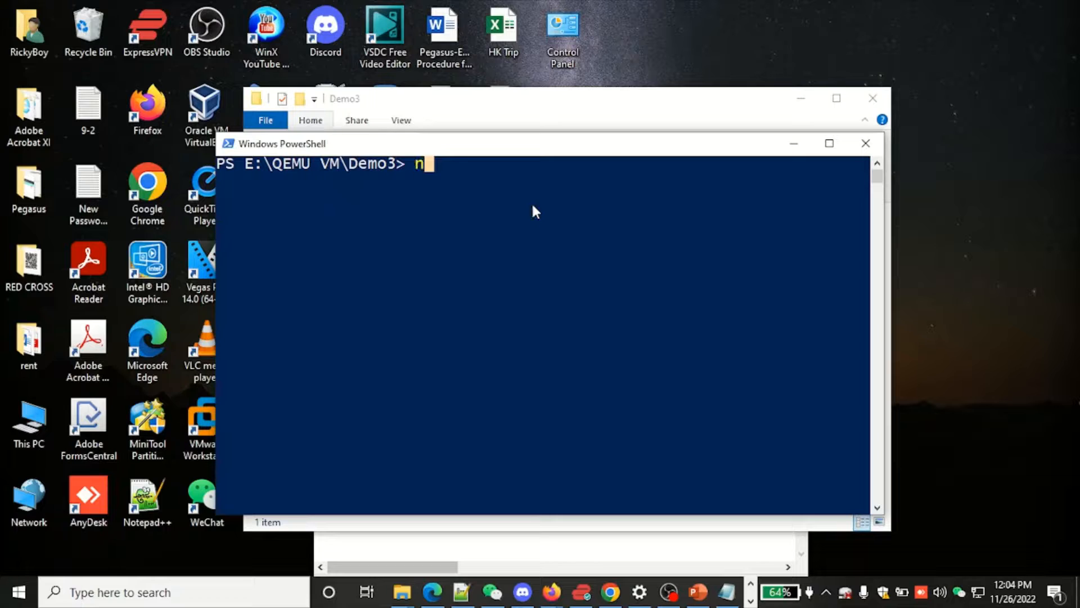
pyautogui.write('otepa')
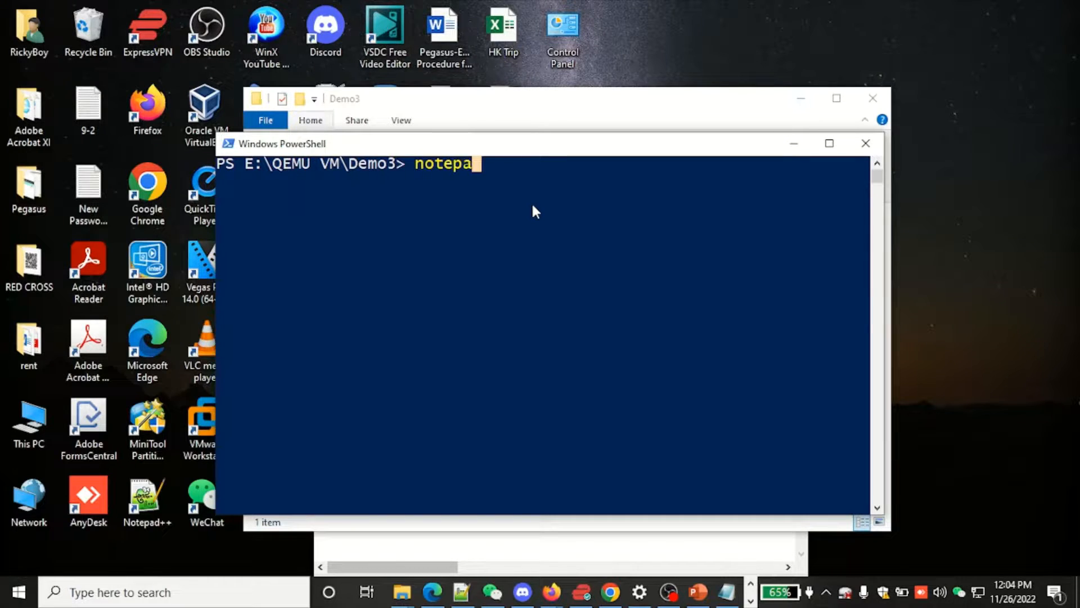
pyautogui.write('d')
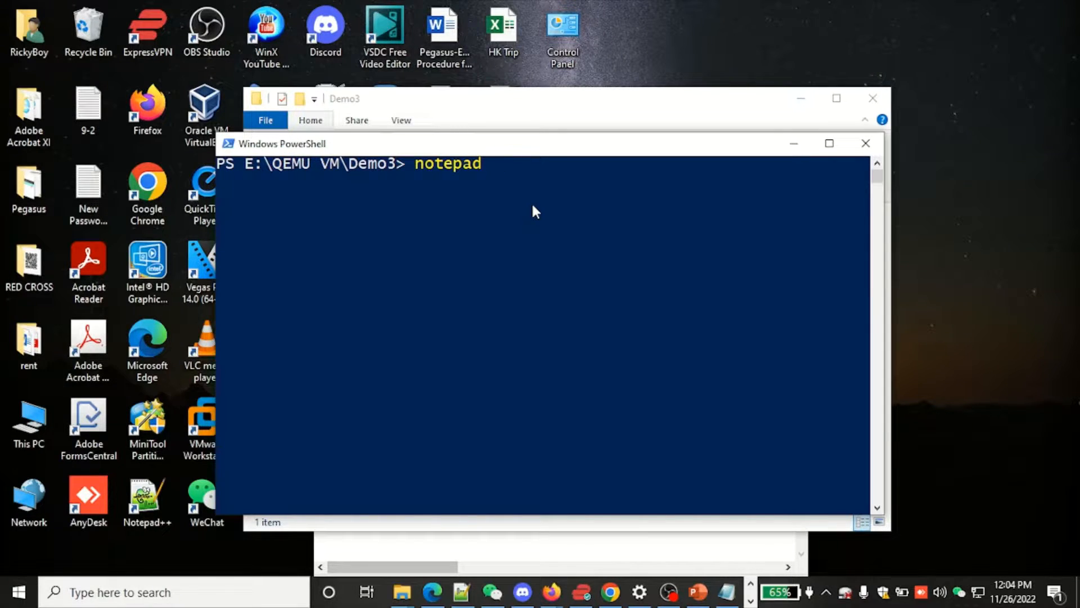
pyautogui.write('st')
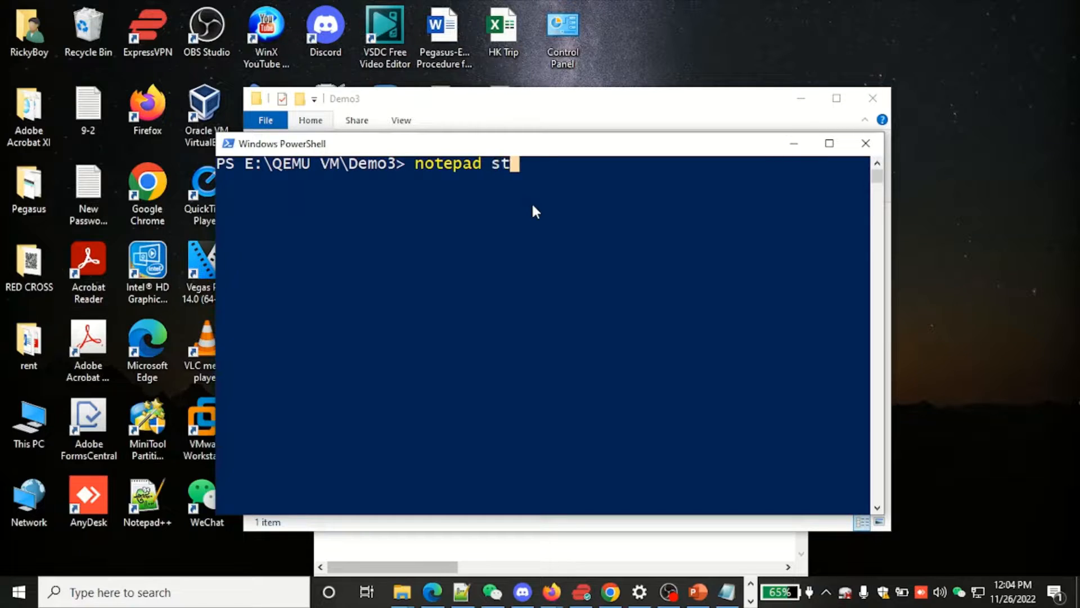
pyautogui.write('art')
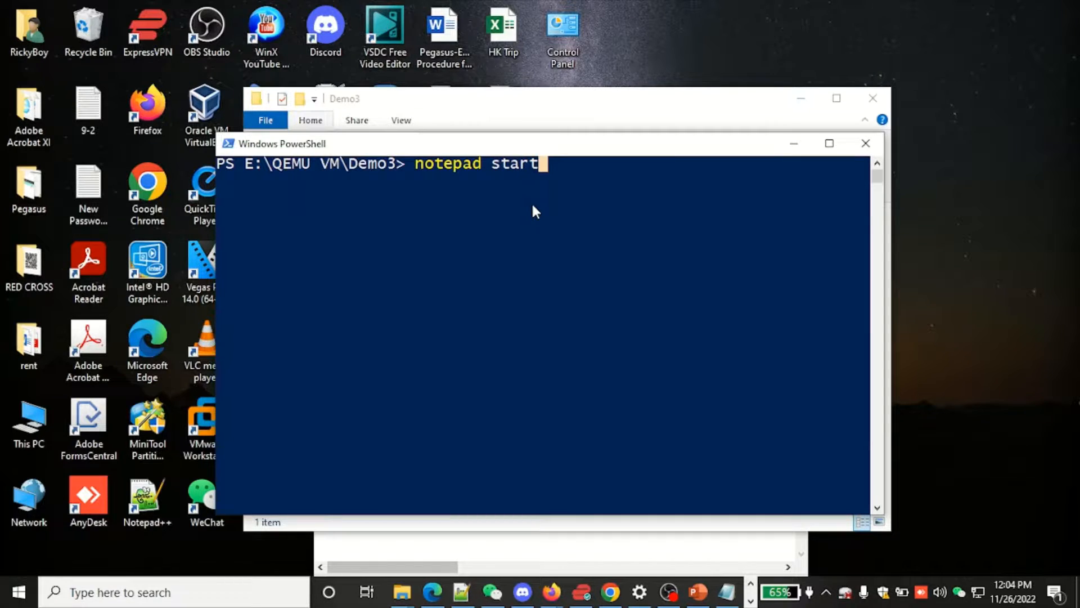
pyautogui.write('.bat')
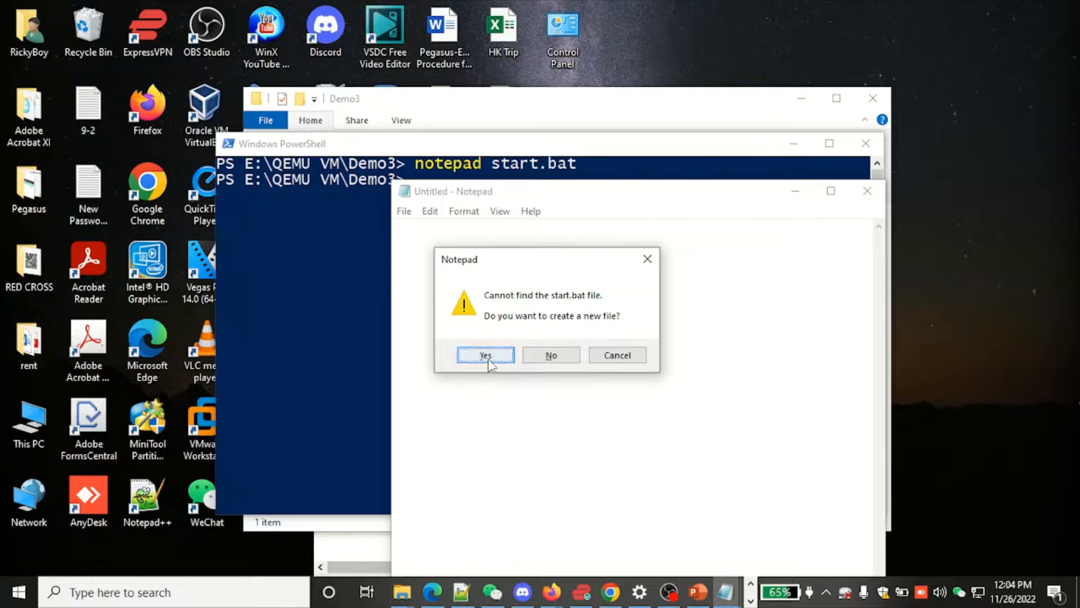
pyautogui.click(486, 355)
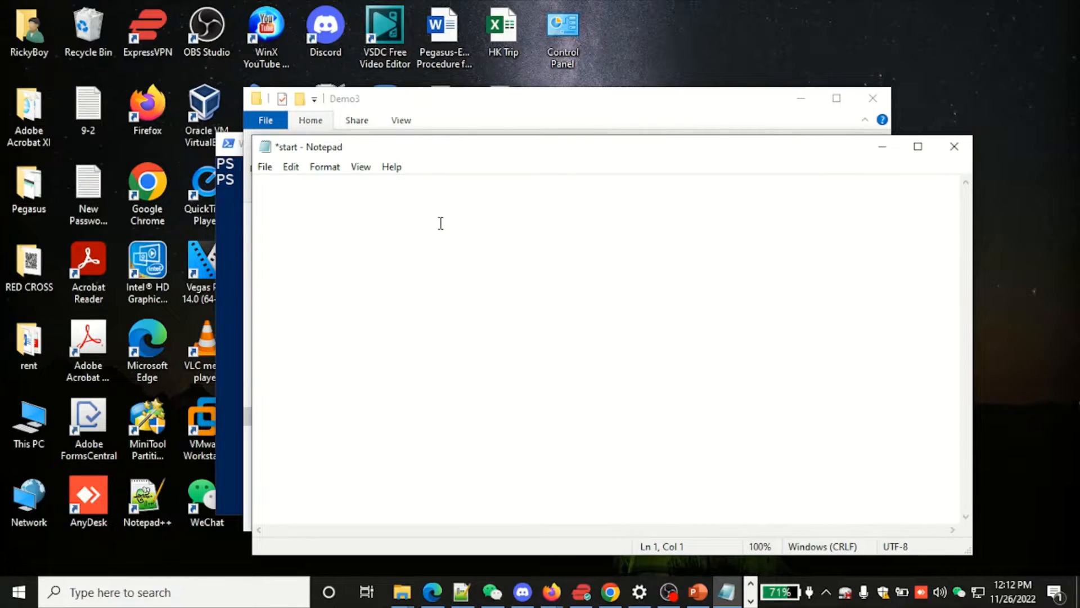
pyautogui.write('@echo off')
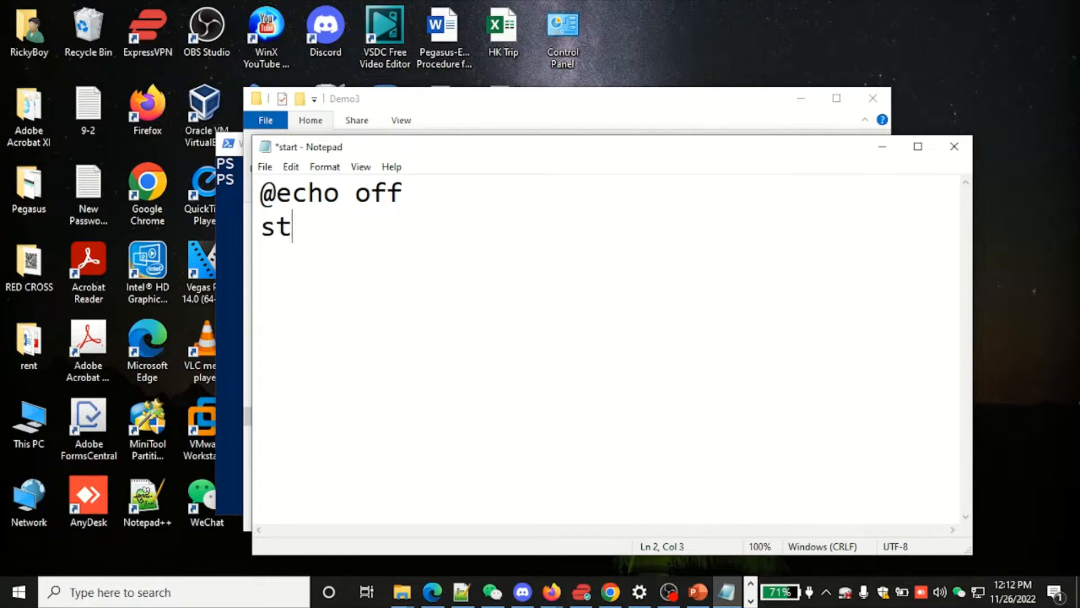
pyautogui.write('art')
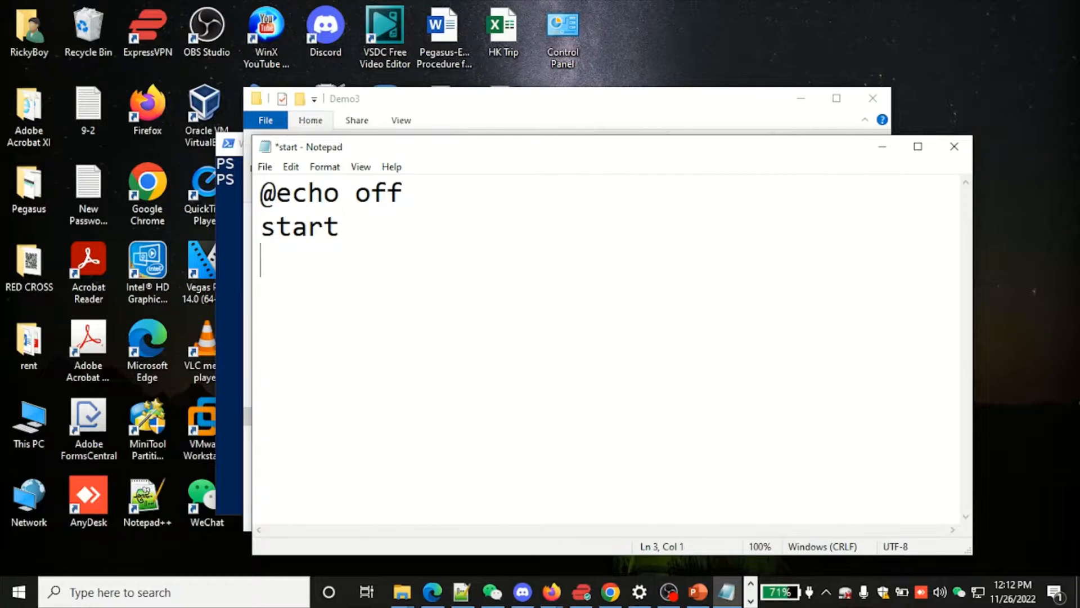
pyautogui.write('exit')
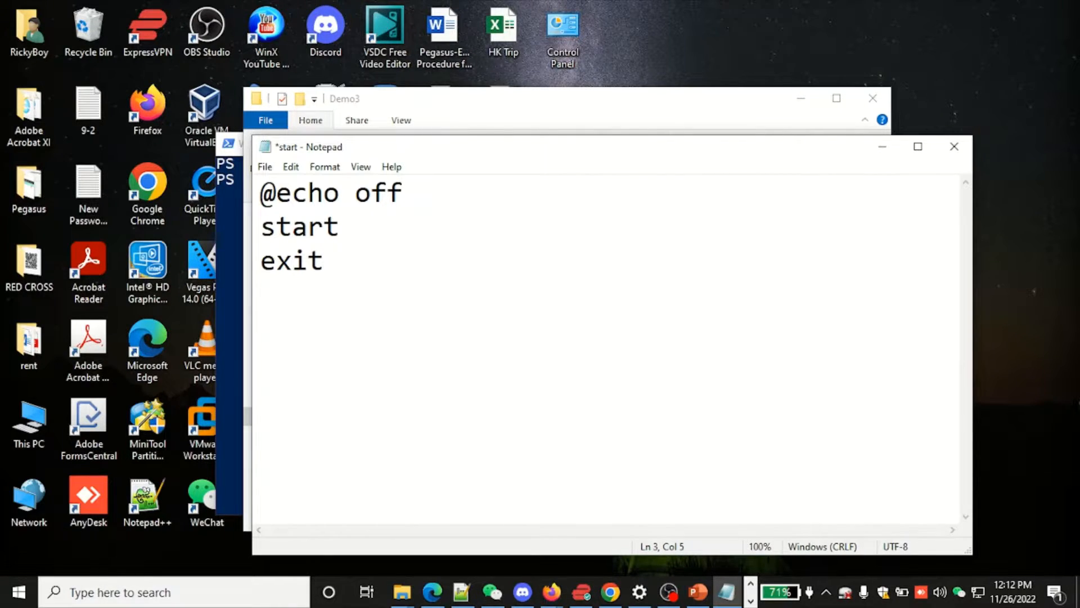
# Paste the qemu-system-x86_64 SPICE port 5930 command after 'start' and save the file
pyautogui.click(440, 224)
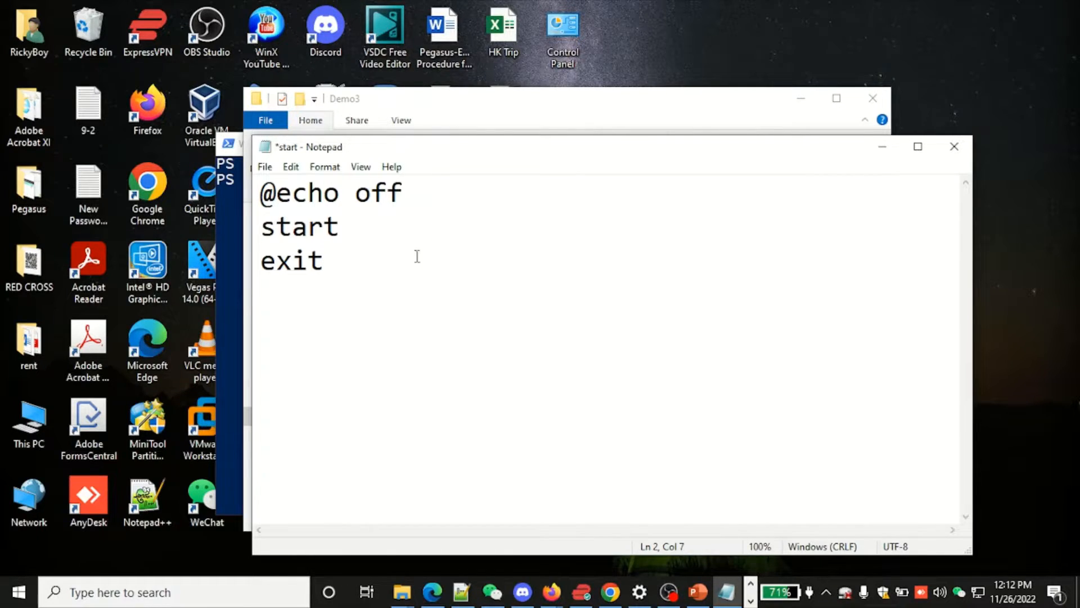
pyautogui.rightClick(367, 228)
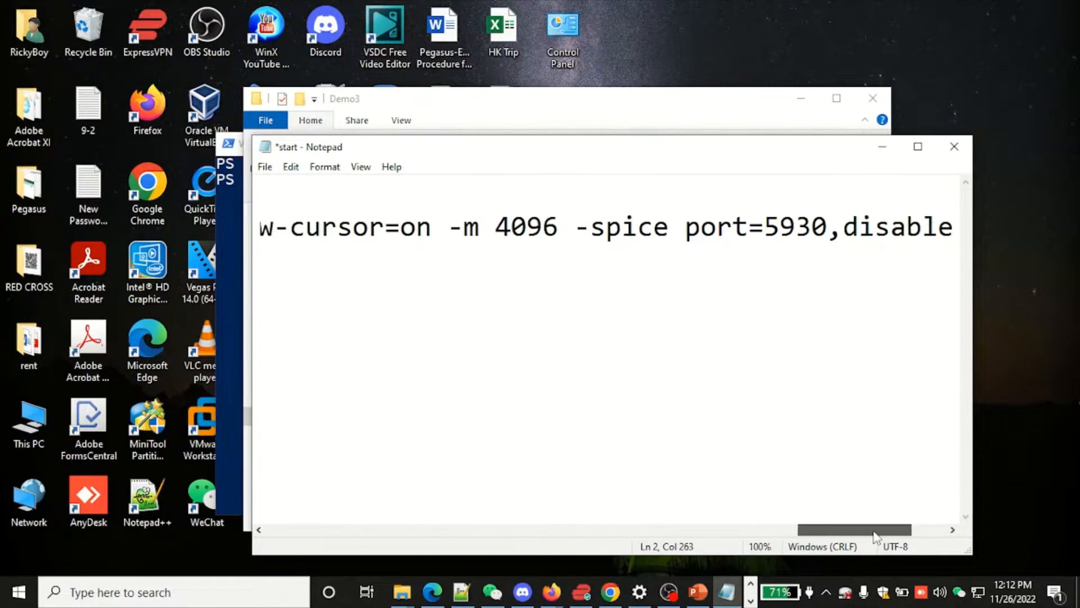
pyautogui.moveTo(854, 529); pyautogui.dragTo(613, 529)
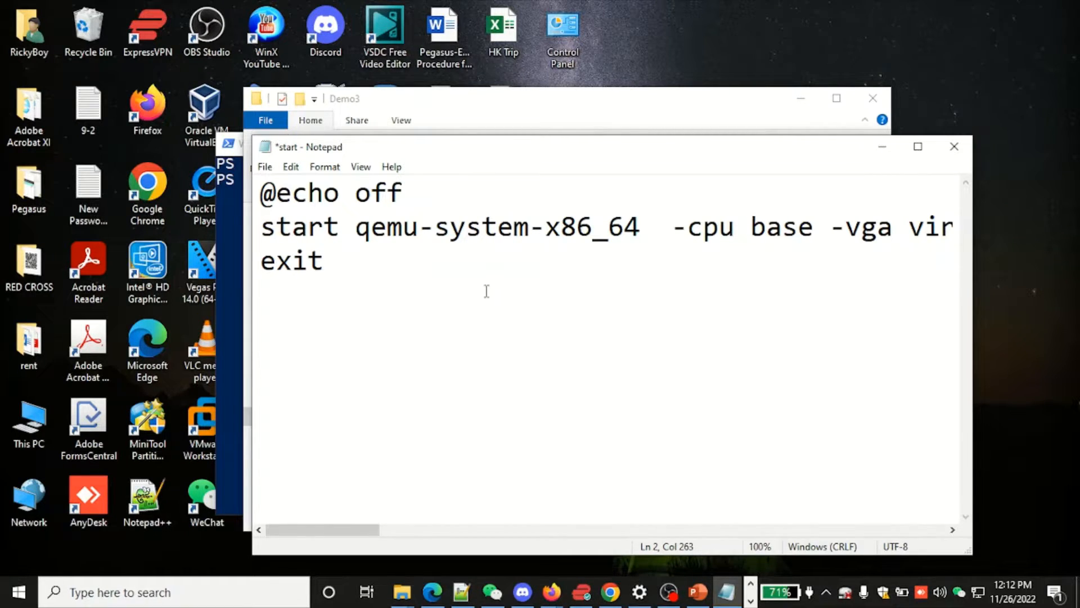
pyautogui.click(264, 166)
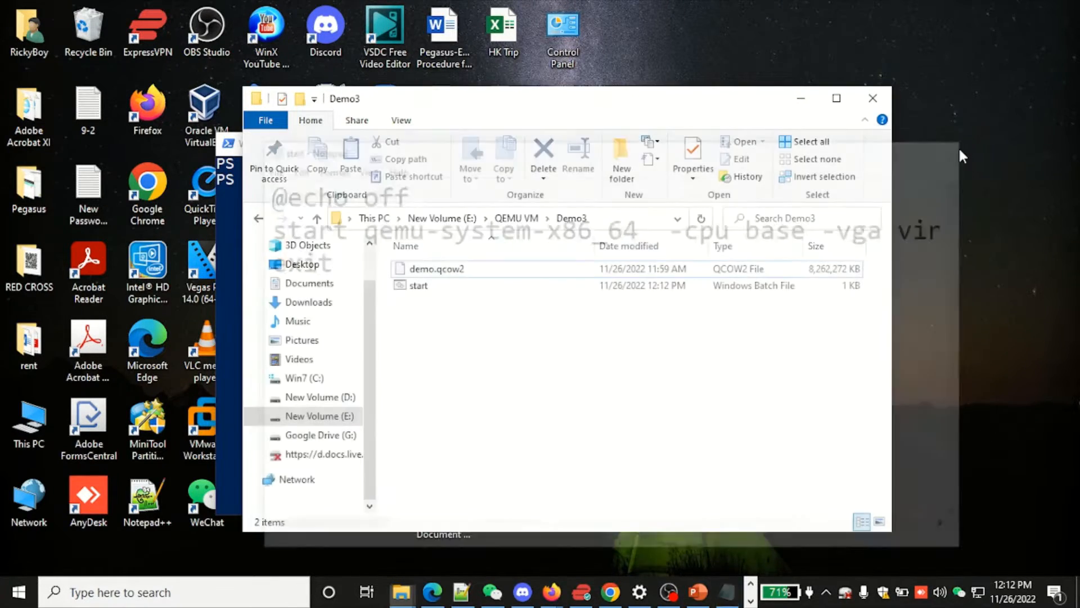
# Select and double-click the start batch file in Demo3
pyautogui.click(419, 285)
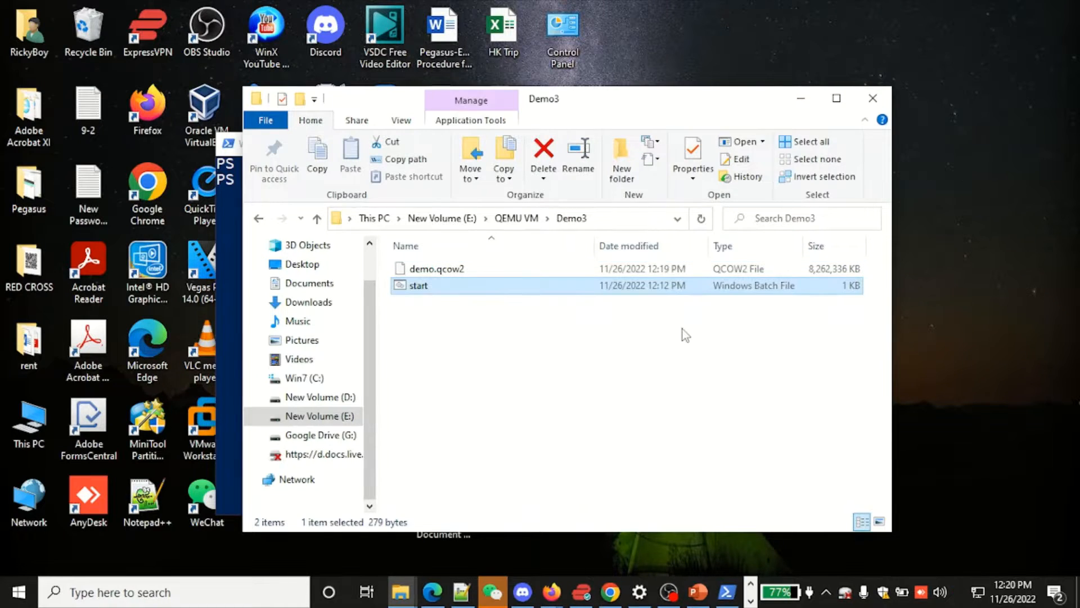
pyautogui.moveTo(409, 312)
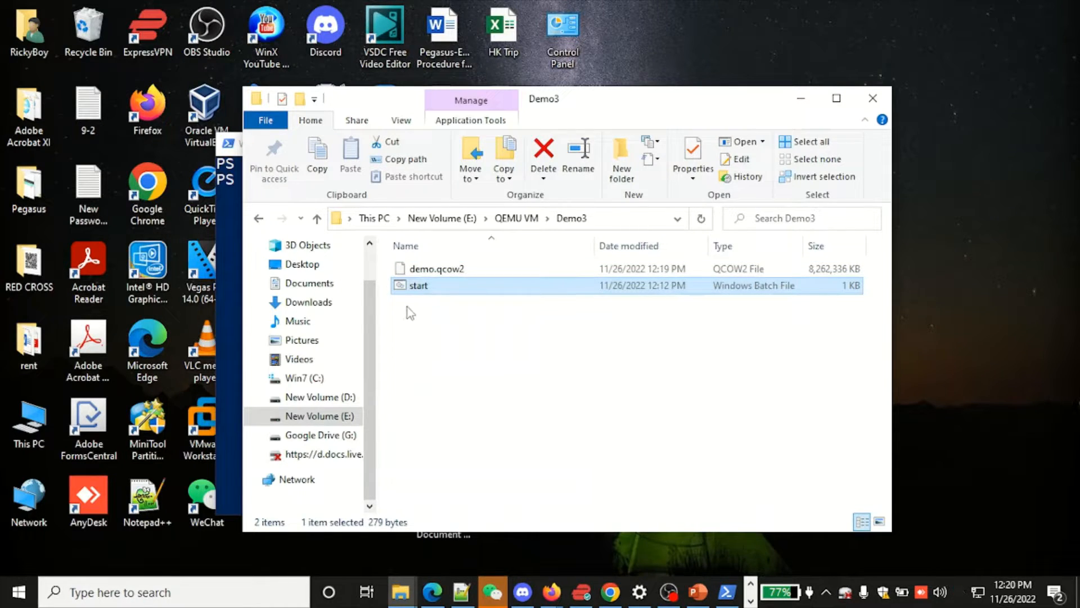
pyautogui.moveTo(411, 292)
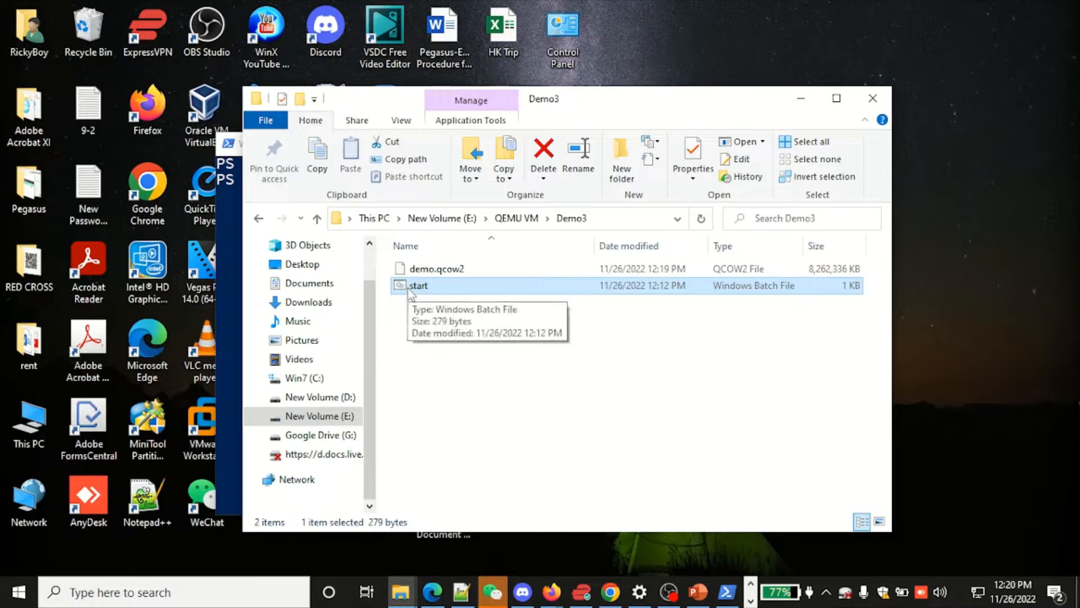
pyautogui.moveTo(411, 290)
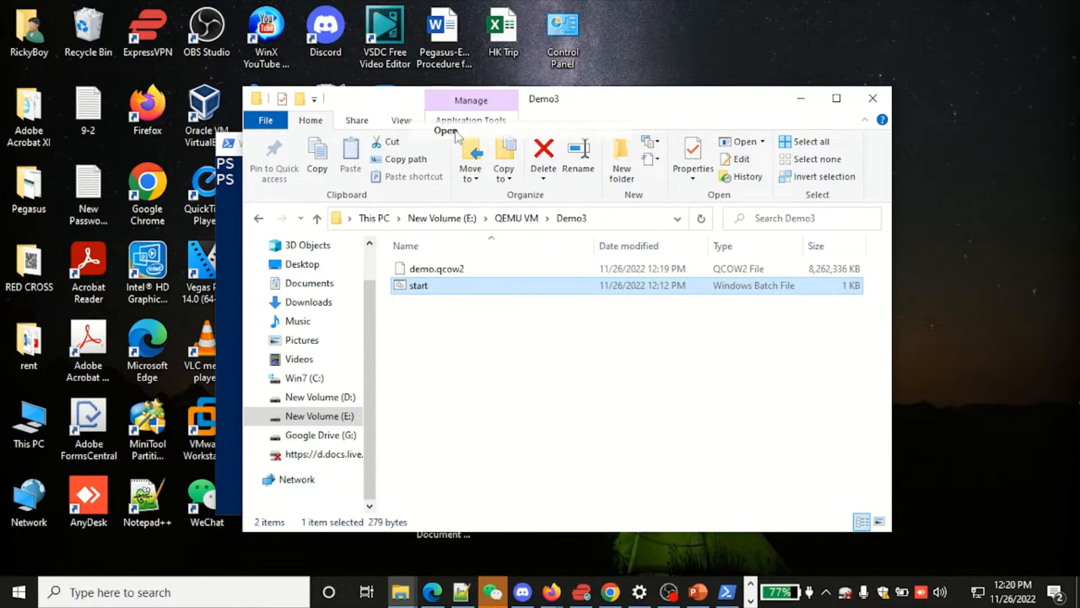
pyautogui.doubleClick(418, 285)
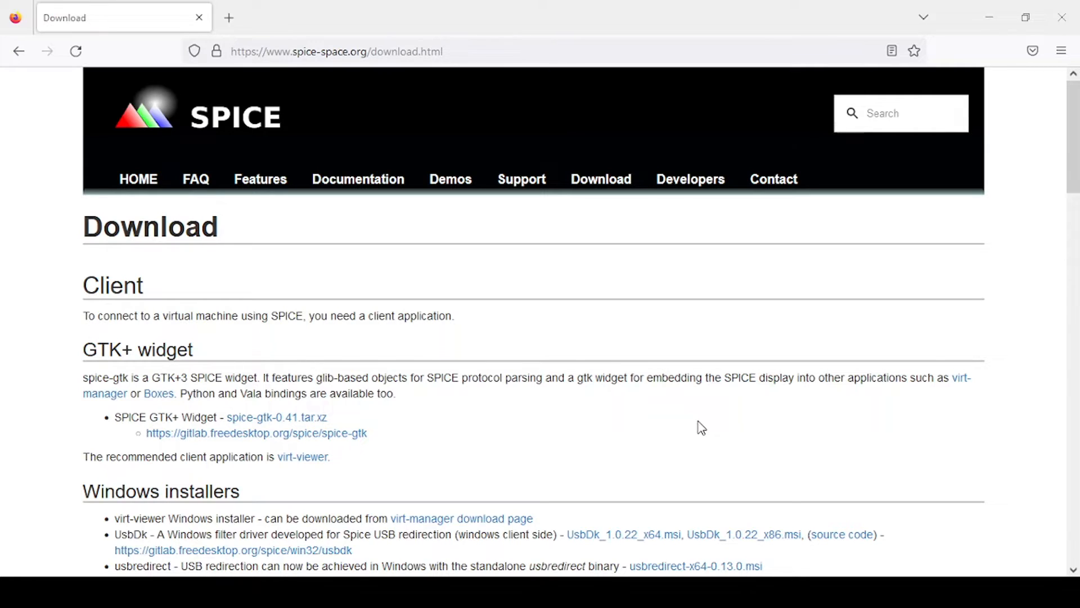
pyautogui.moveTo(485, 377)
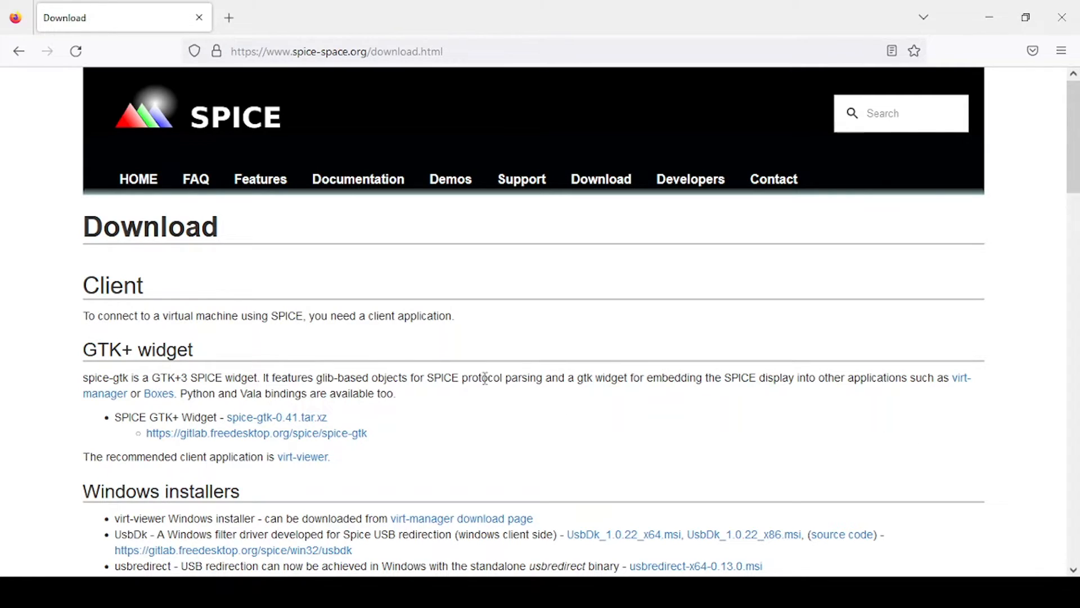
pyautogui.moveTo(588, 194)
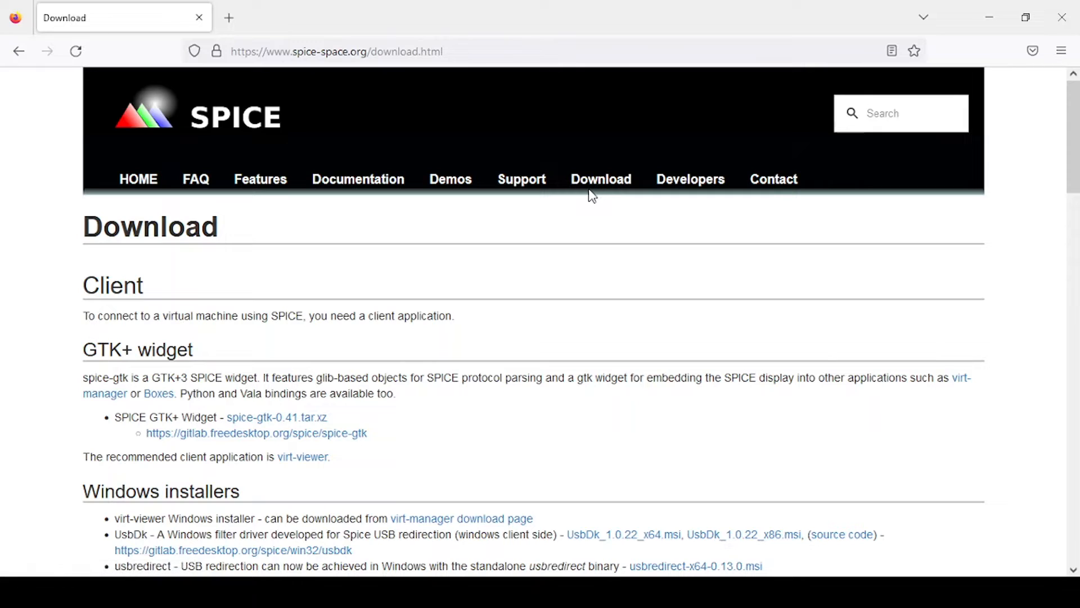
pyautogui.moveTo(236, 285)
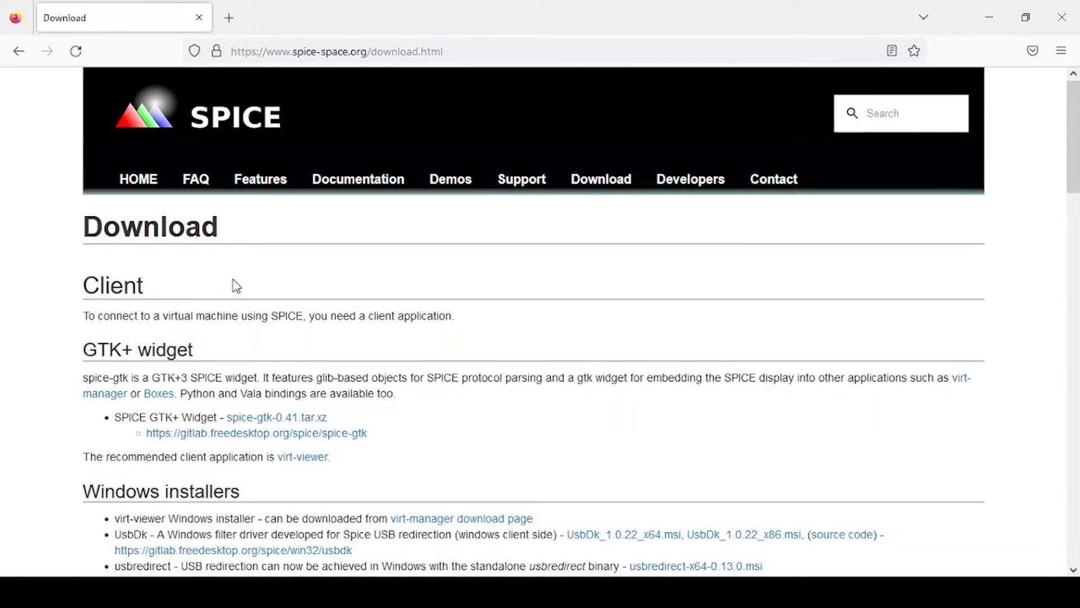
# Scroll to Windows installers and follow the 'virt-manager download page' link
pyautogui.scroll(-3)
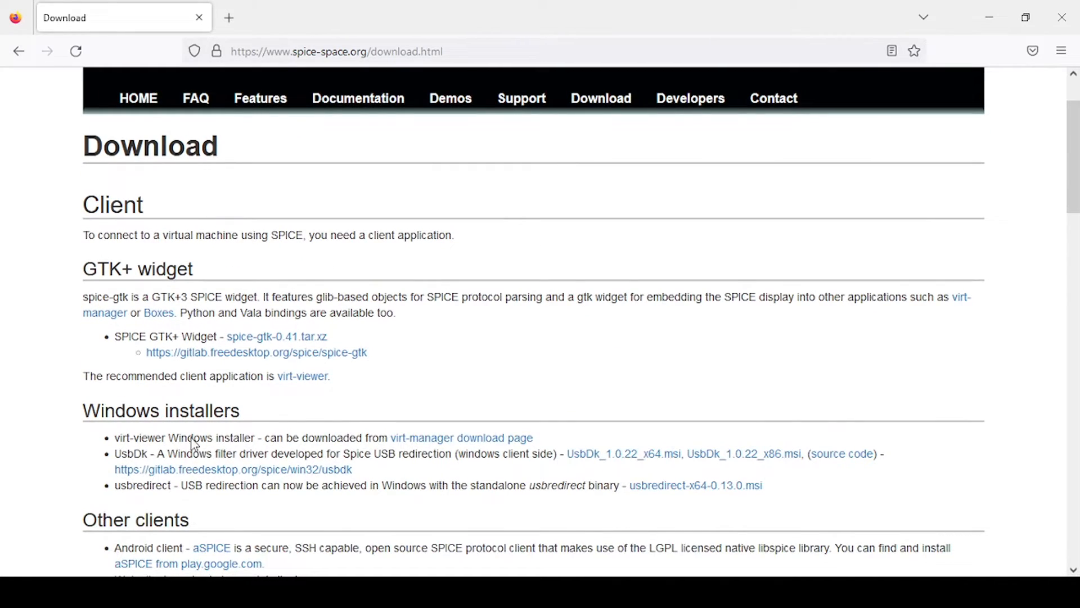
pyautogui.scroll(-3)
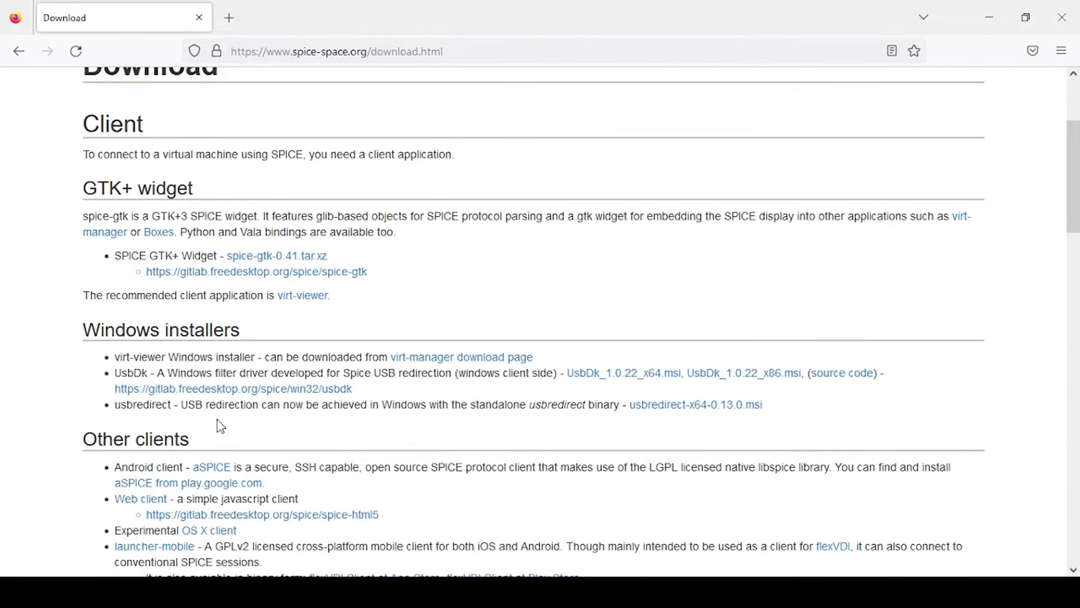
pyautogui.moveTo(454, 361)
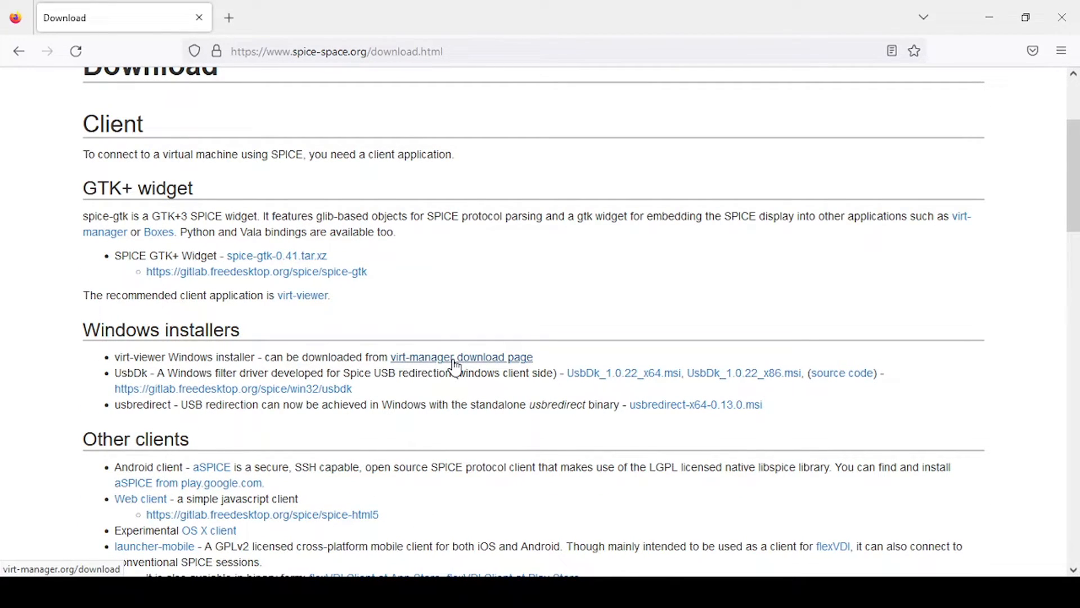
pyautogui.click(461, 357)
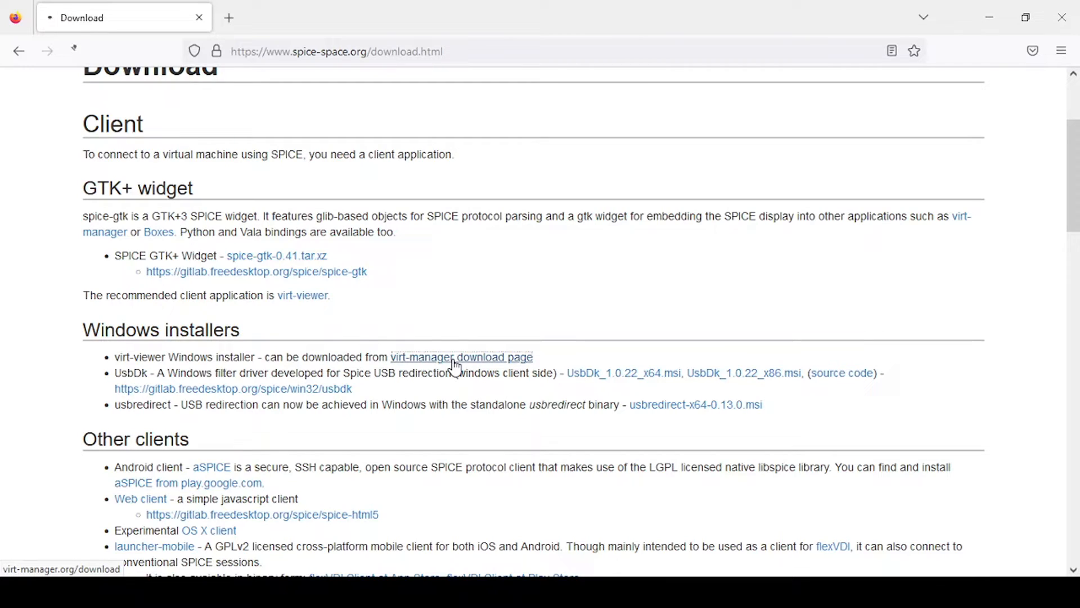
pyautogui.click(460, 357)
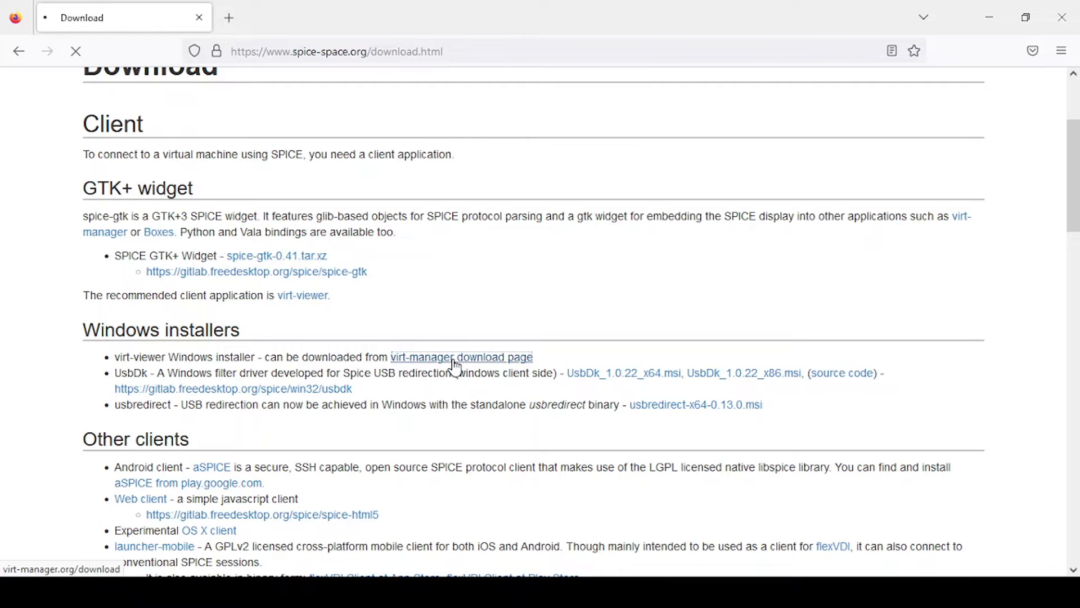
pyautogui.click(461, 357)
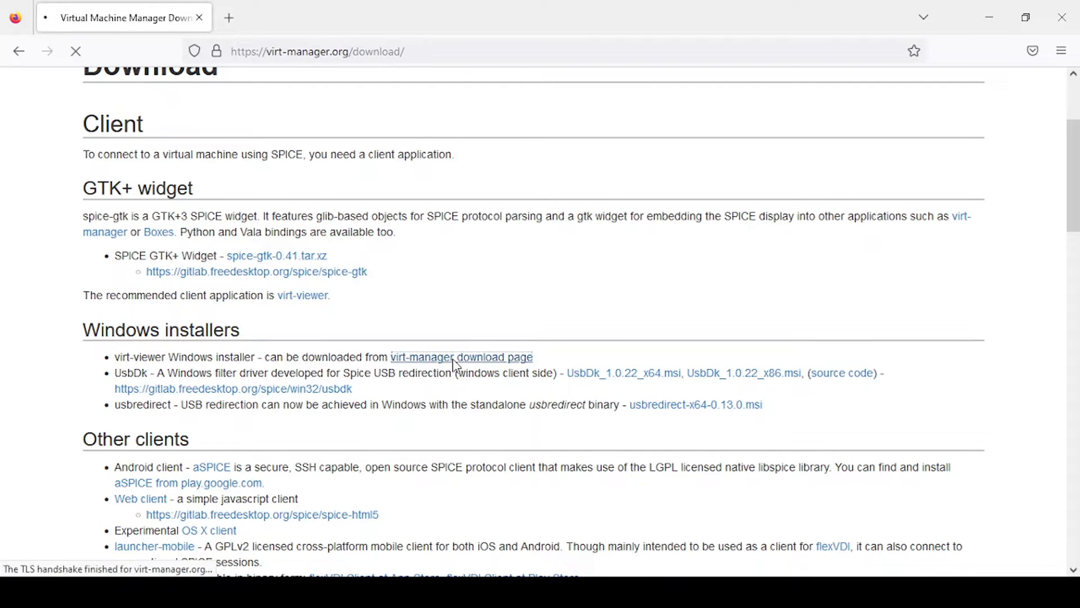
pyautogui.click(461, 358)
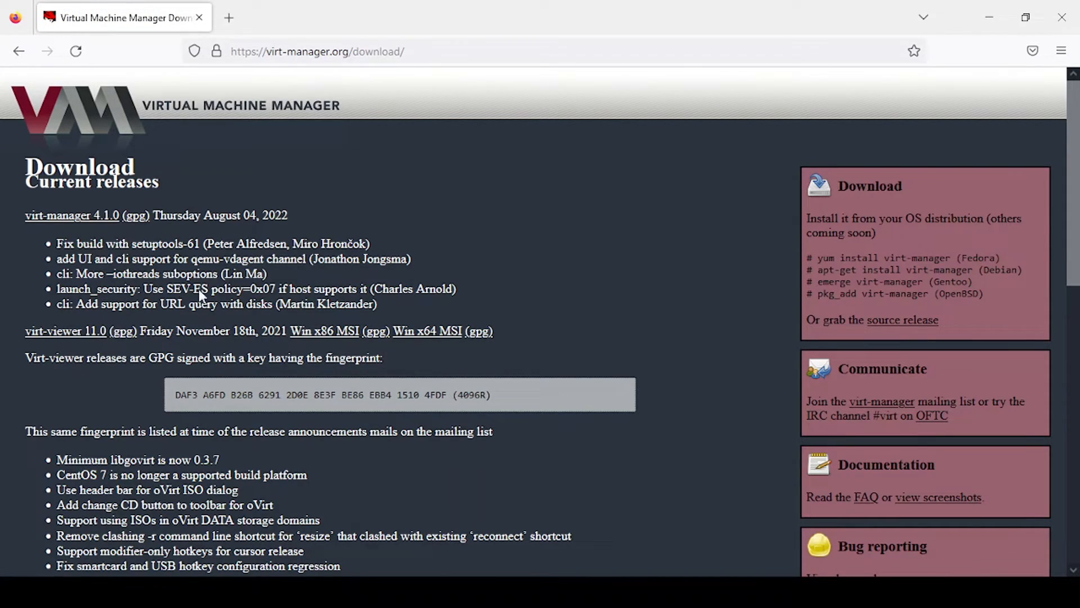
pyautogui.moveTo(308, 346)
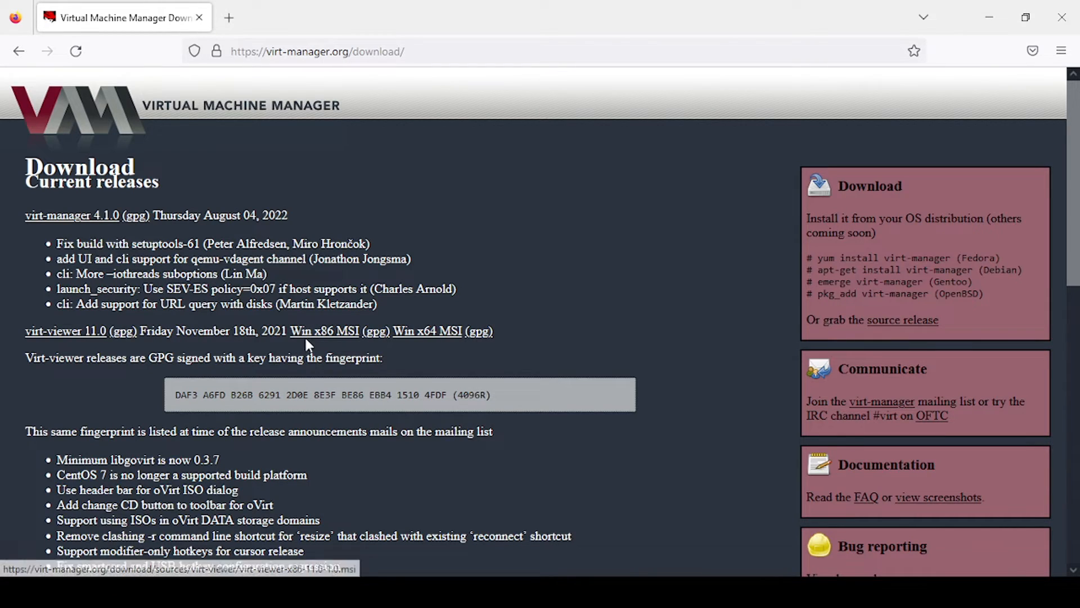
pyautogui.moveTo(338, 342)
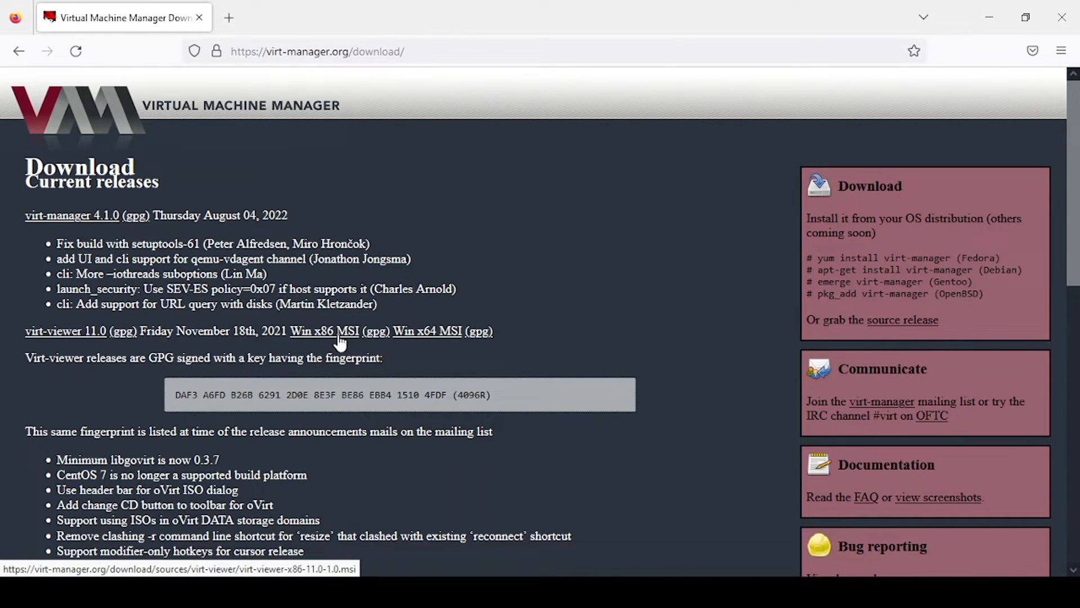
pyautogui.moveTo(453, 348)
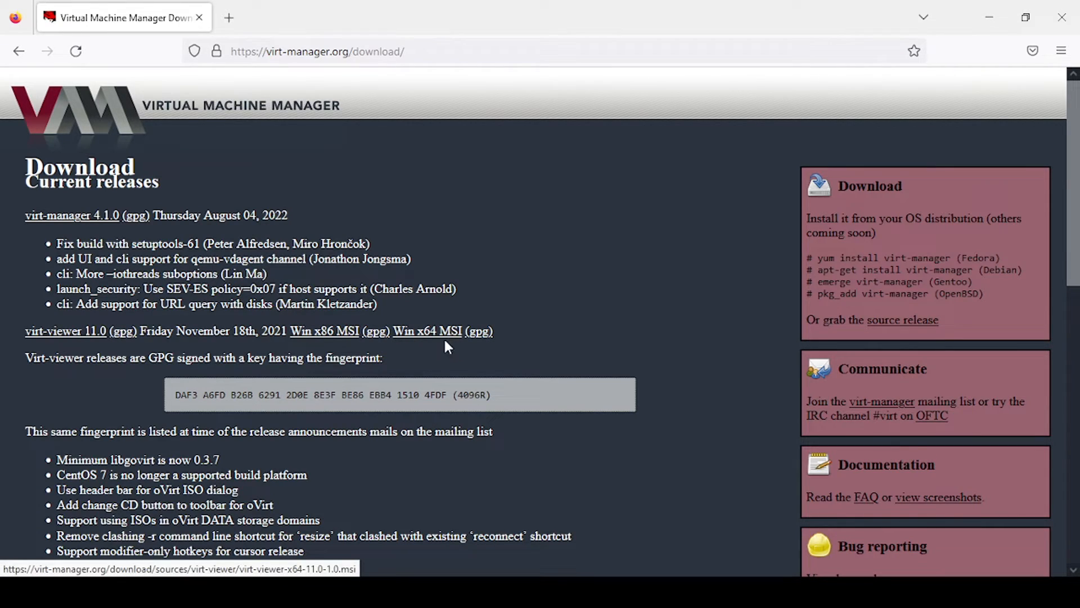
pyautogui.moveTo(420, 339)
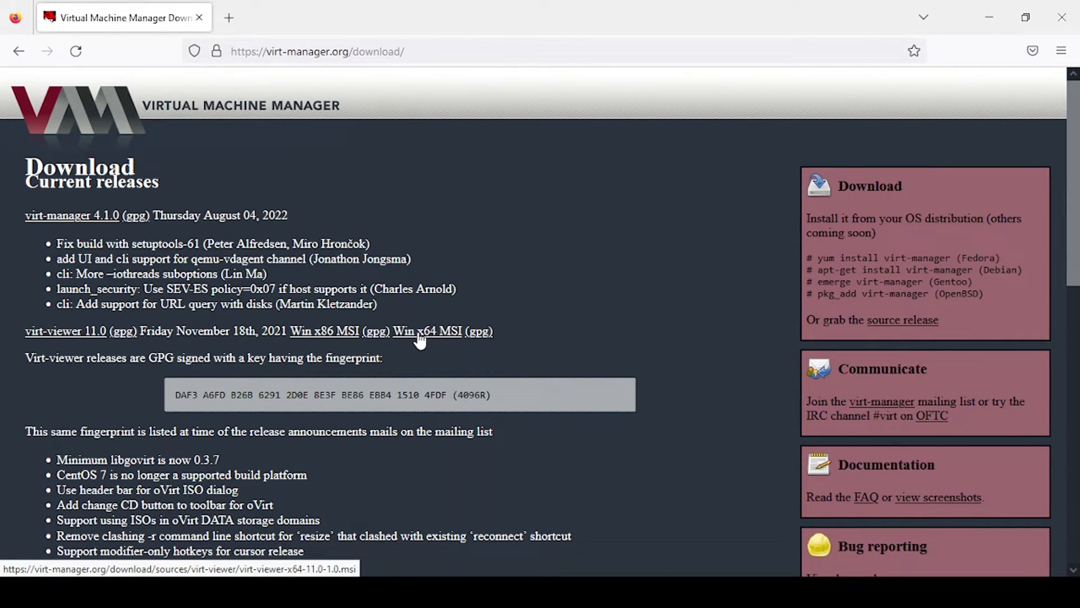
# Click 'Win x64 MSI' next to virt-viewer 11.0
pyautogui.click(426, 331)
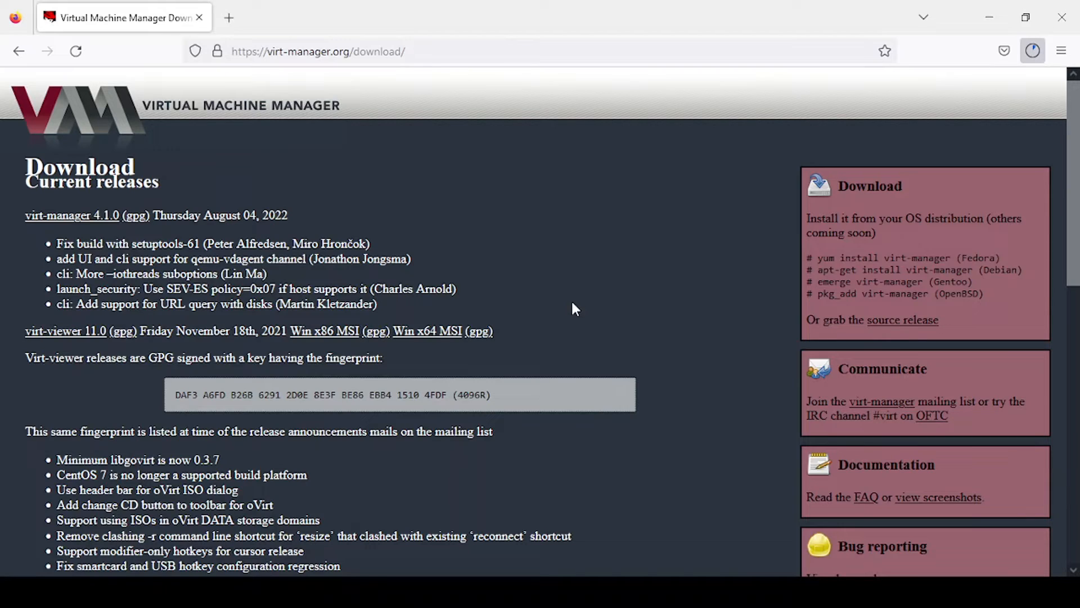
pyautogui.moveTo(604, 310)
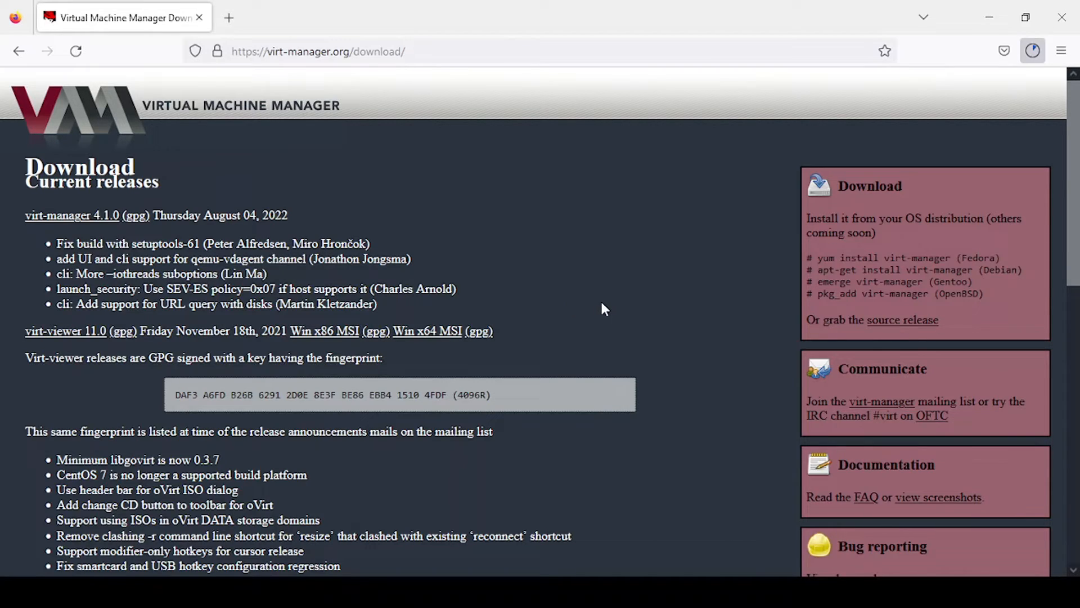
pyautogui.moveTo(616, 300)
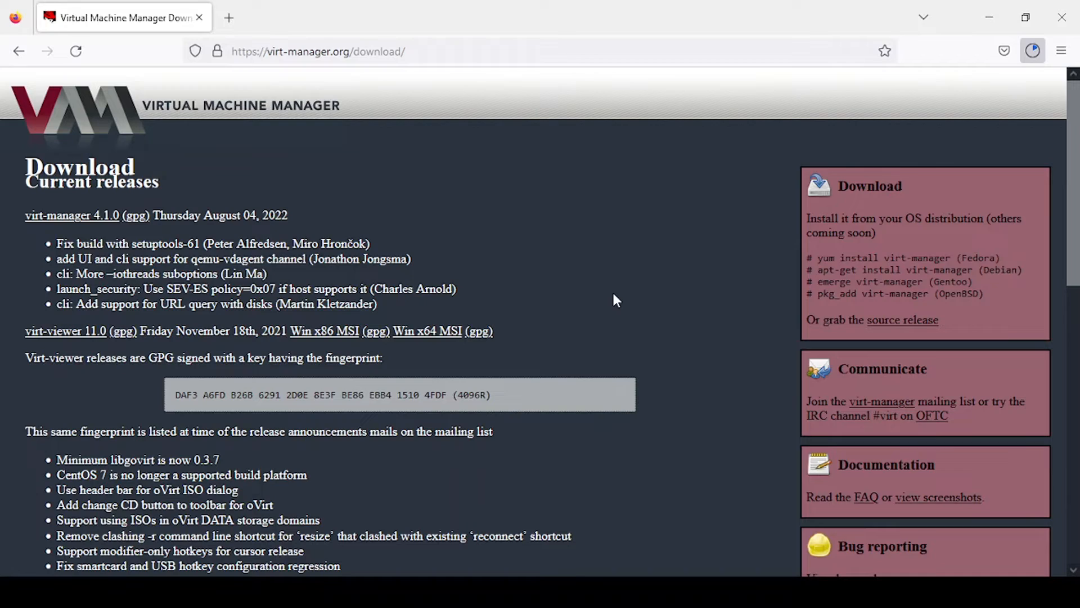
pyautogui.moveTo(621, 300)
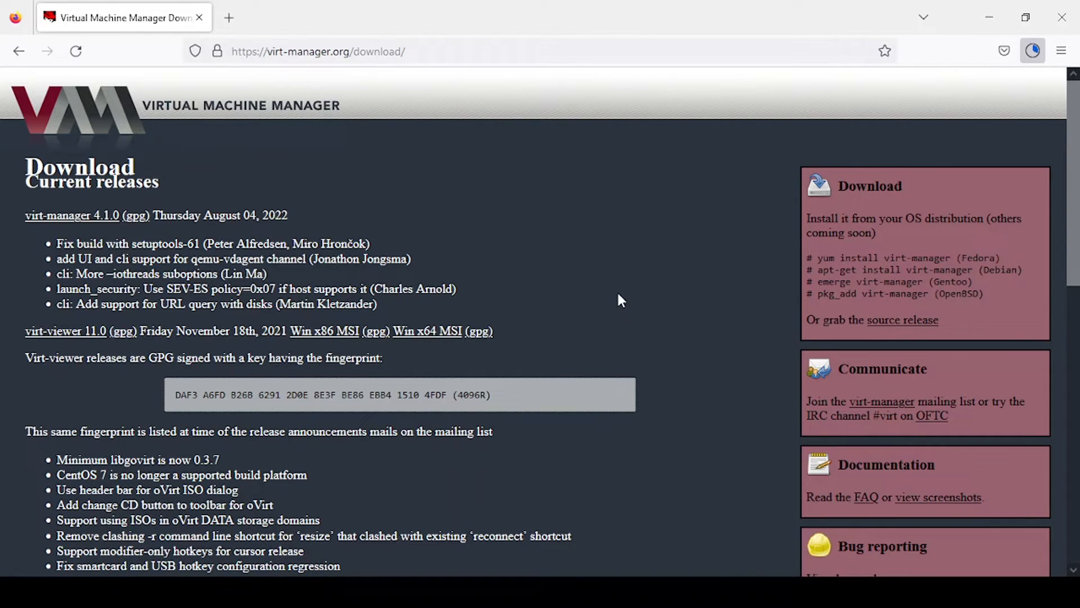
pyautogui.moveTo(685, 554)
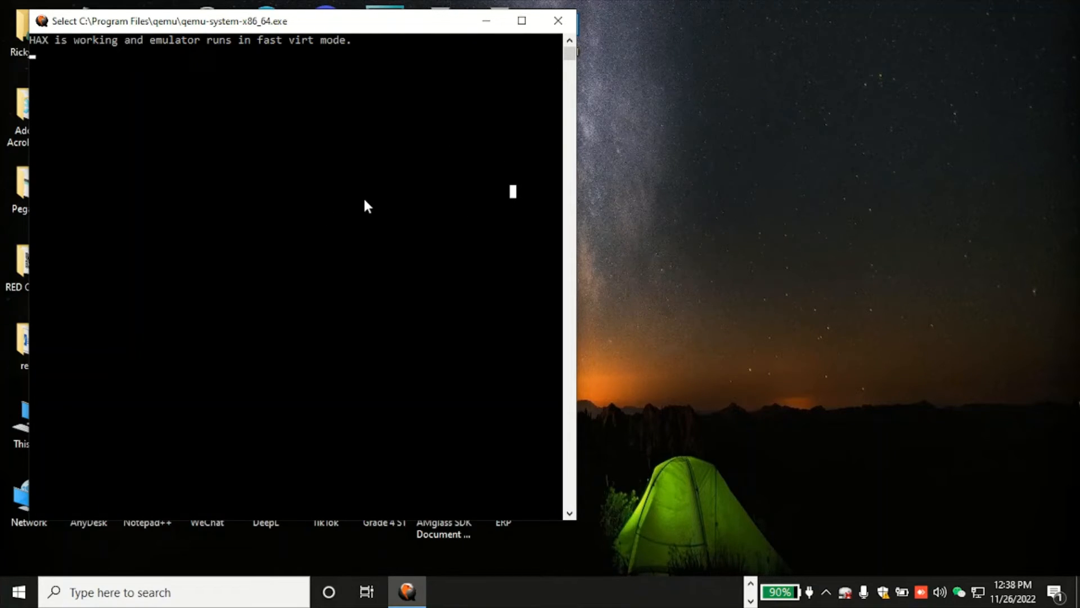
pyautogui.moveTo(115, 593)
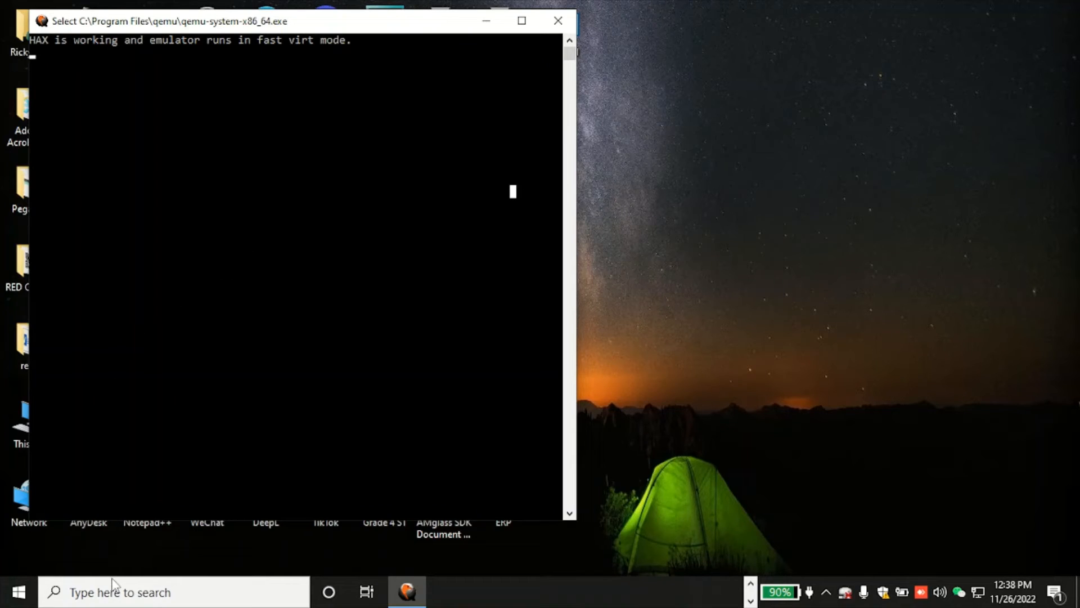
# Search 're' in the taskbar search box to launch Remote Viewer
pyautogui.click(130, 591)
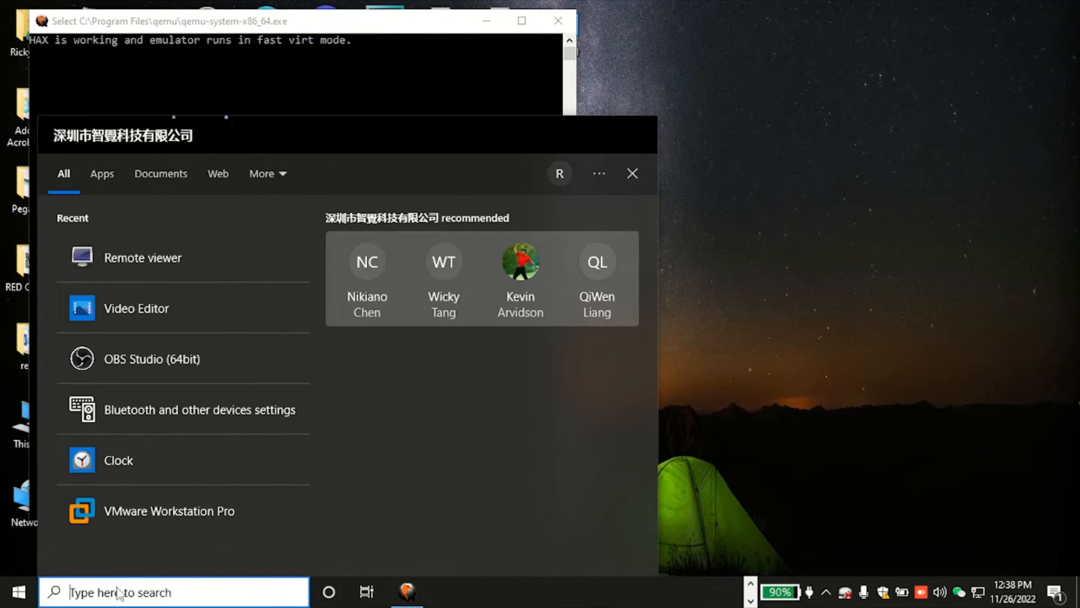
pyautogui.write('re')
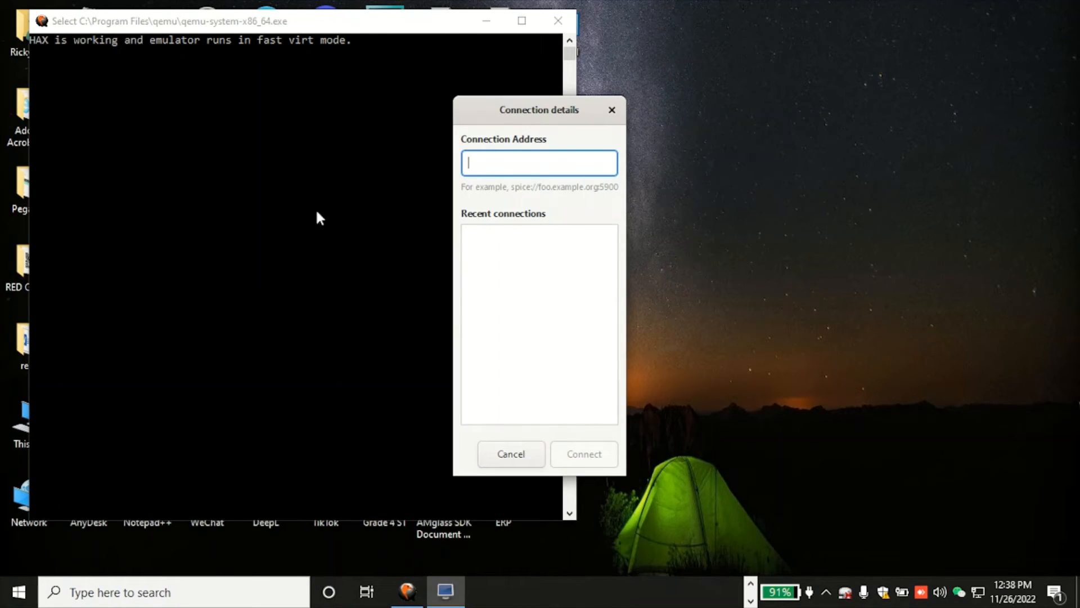
# Move the dialog aside, enter spice://localhost:5930 and connect to the Debian guest
pyautogui.moveTo(539, 110); pyautogui.dragTo(787, 95)
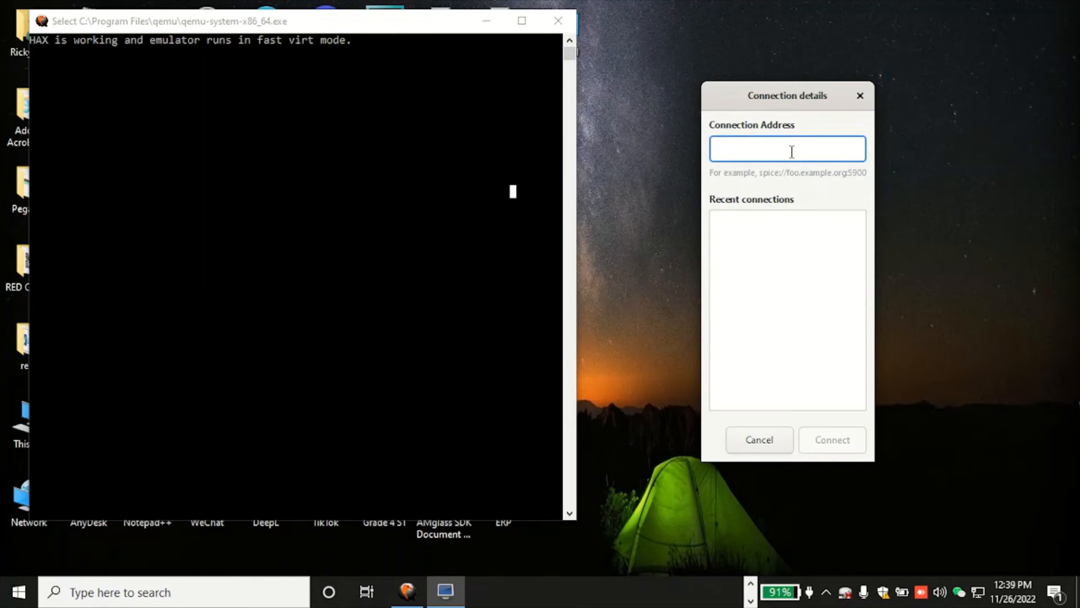
pyautogui.write('spice://localhost:5930')
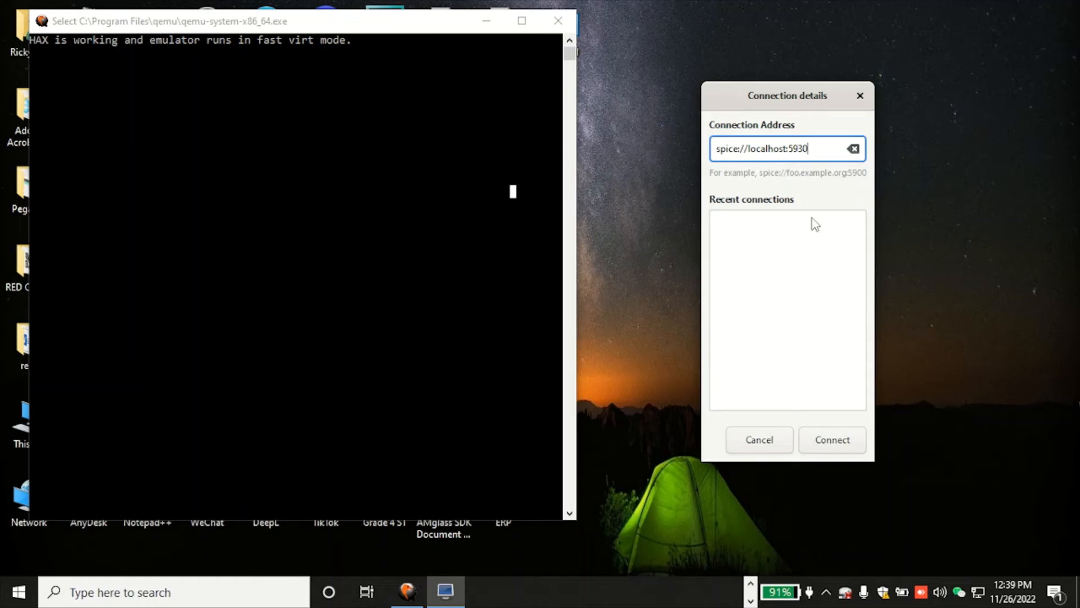
pyautogui.moveTo(836, 444)
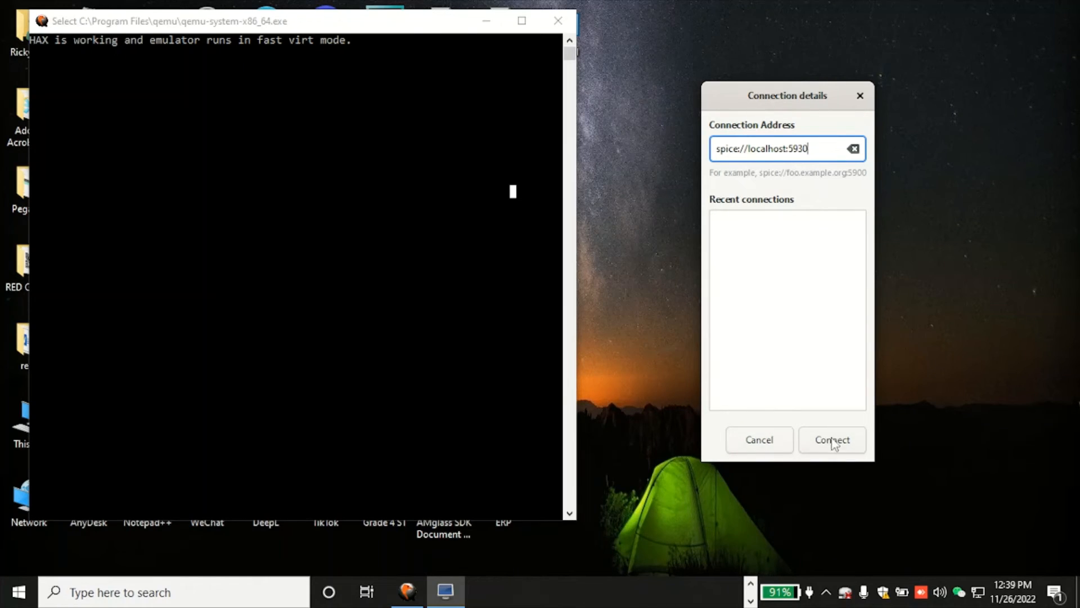
pyautogui.click(832, 439)
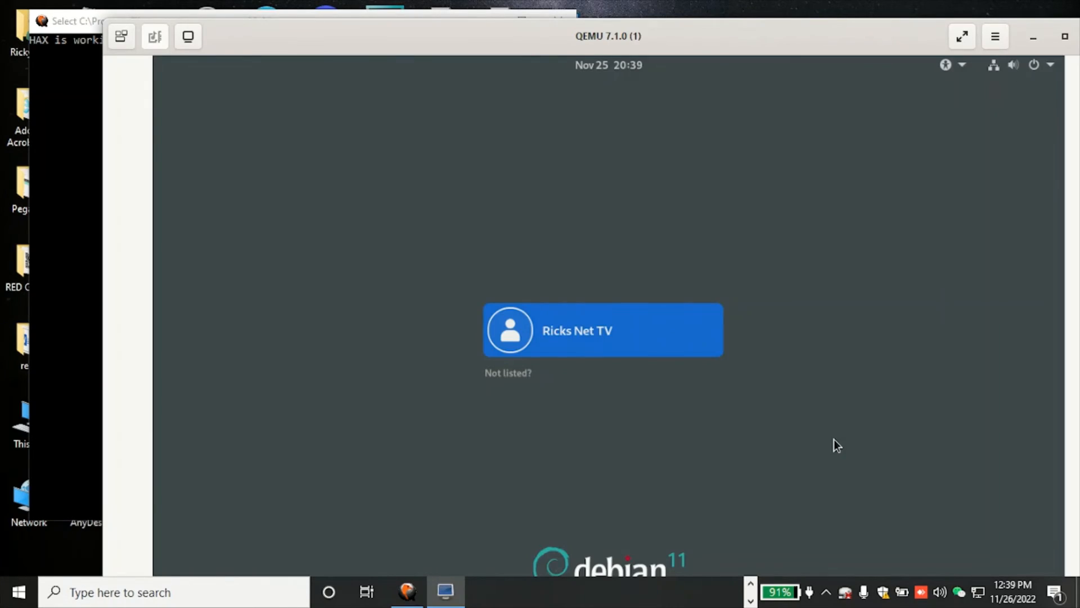
pyautogui.moveTo(617, 347)
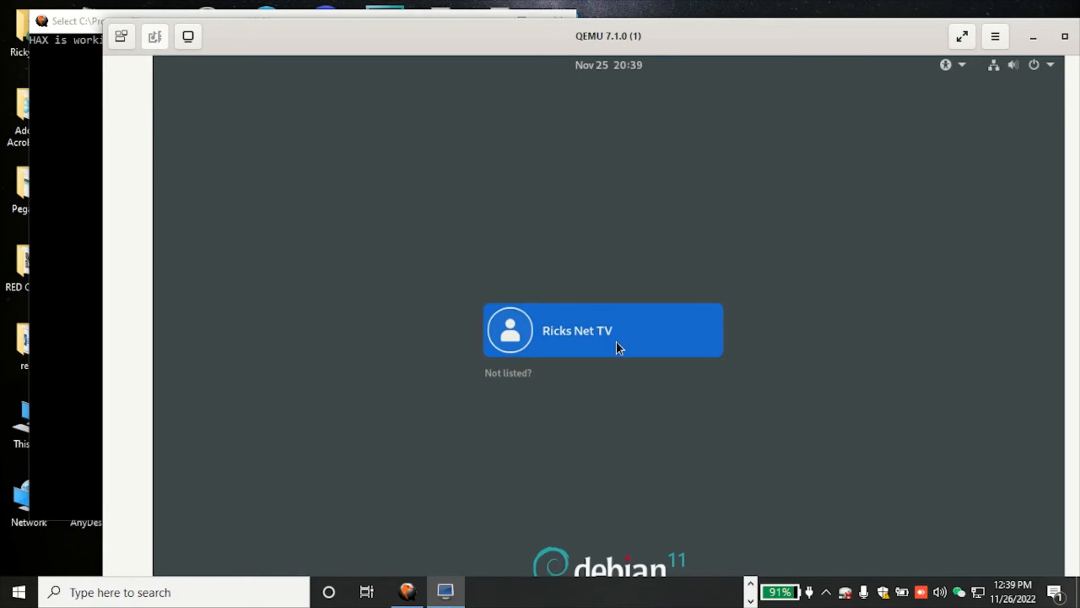
# Select the Debian user account and enter its five-character password
pyautogui.click(602, 329)
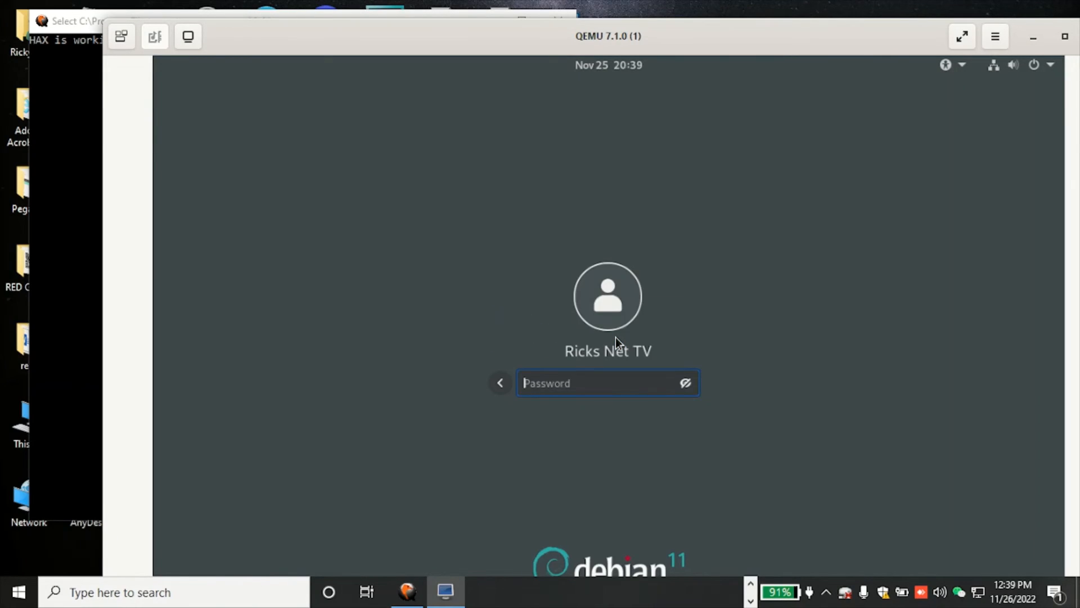
pyautogui.write('•••••')
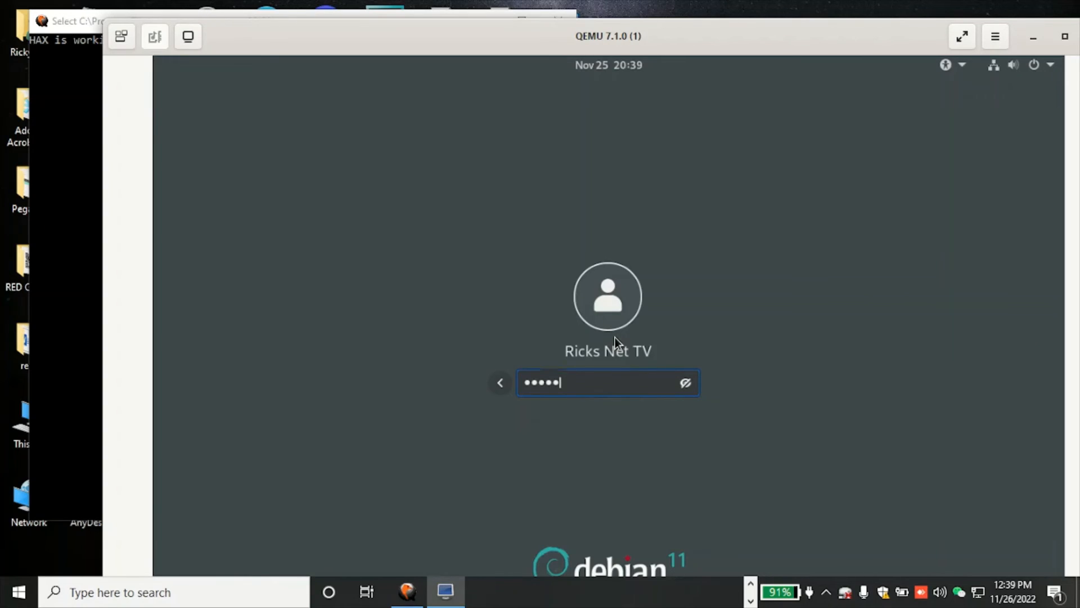